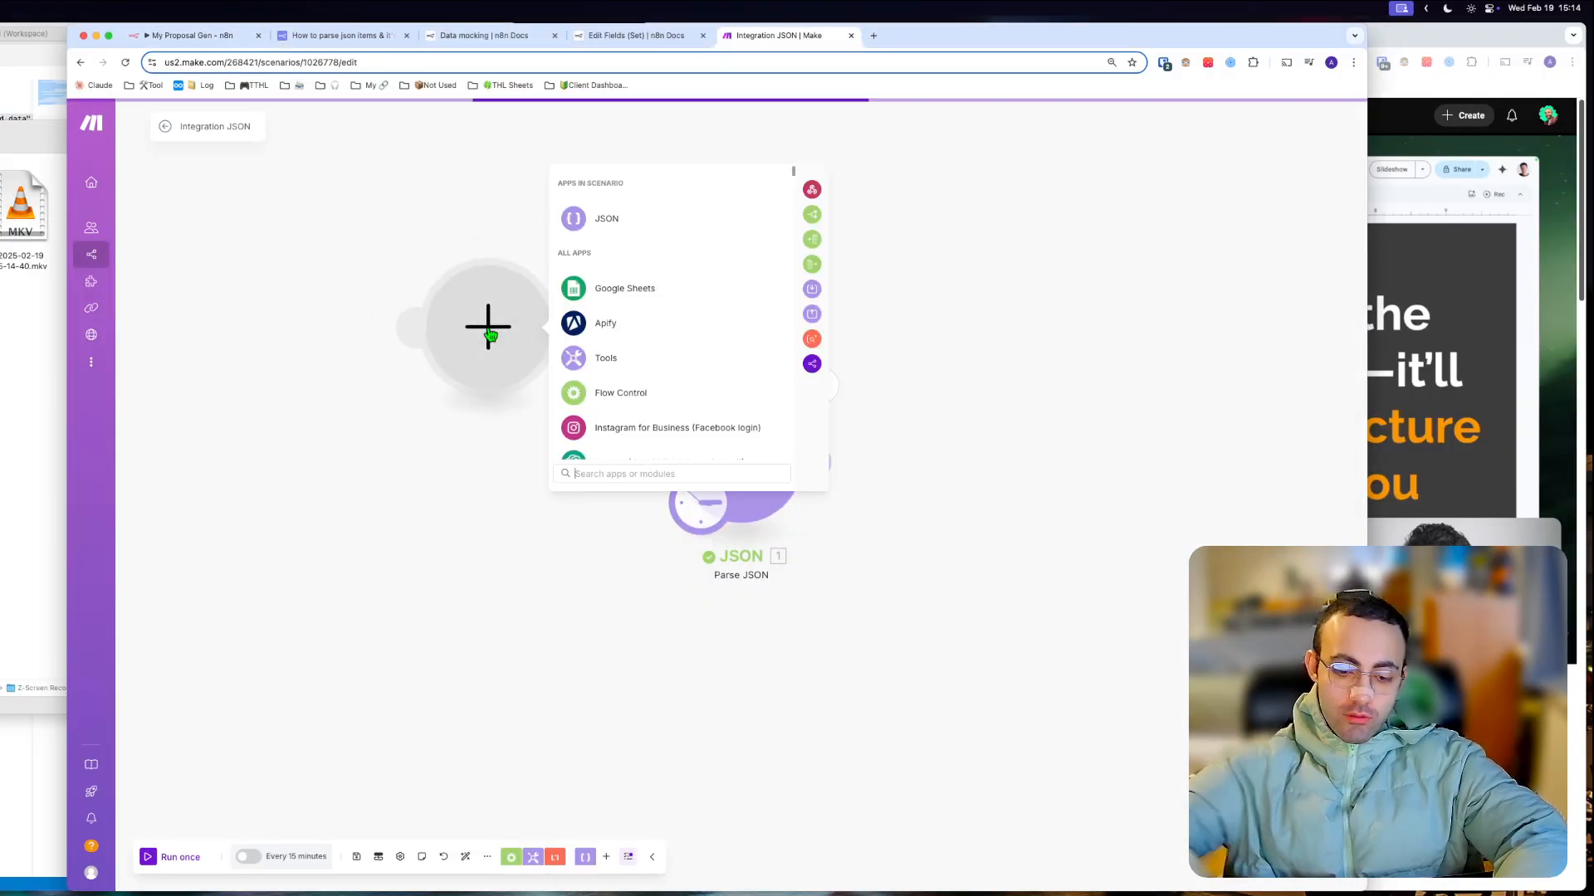
Add a Parse JSON module with the pasted Chase mock JSON, fix the 202 date value and save
type("prasejs")
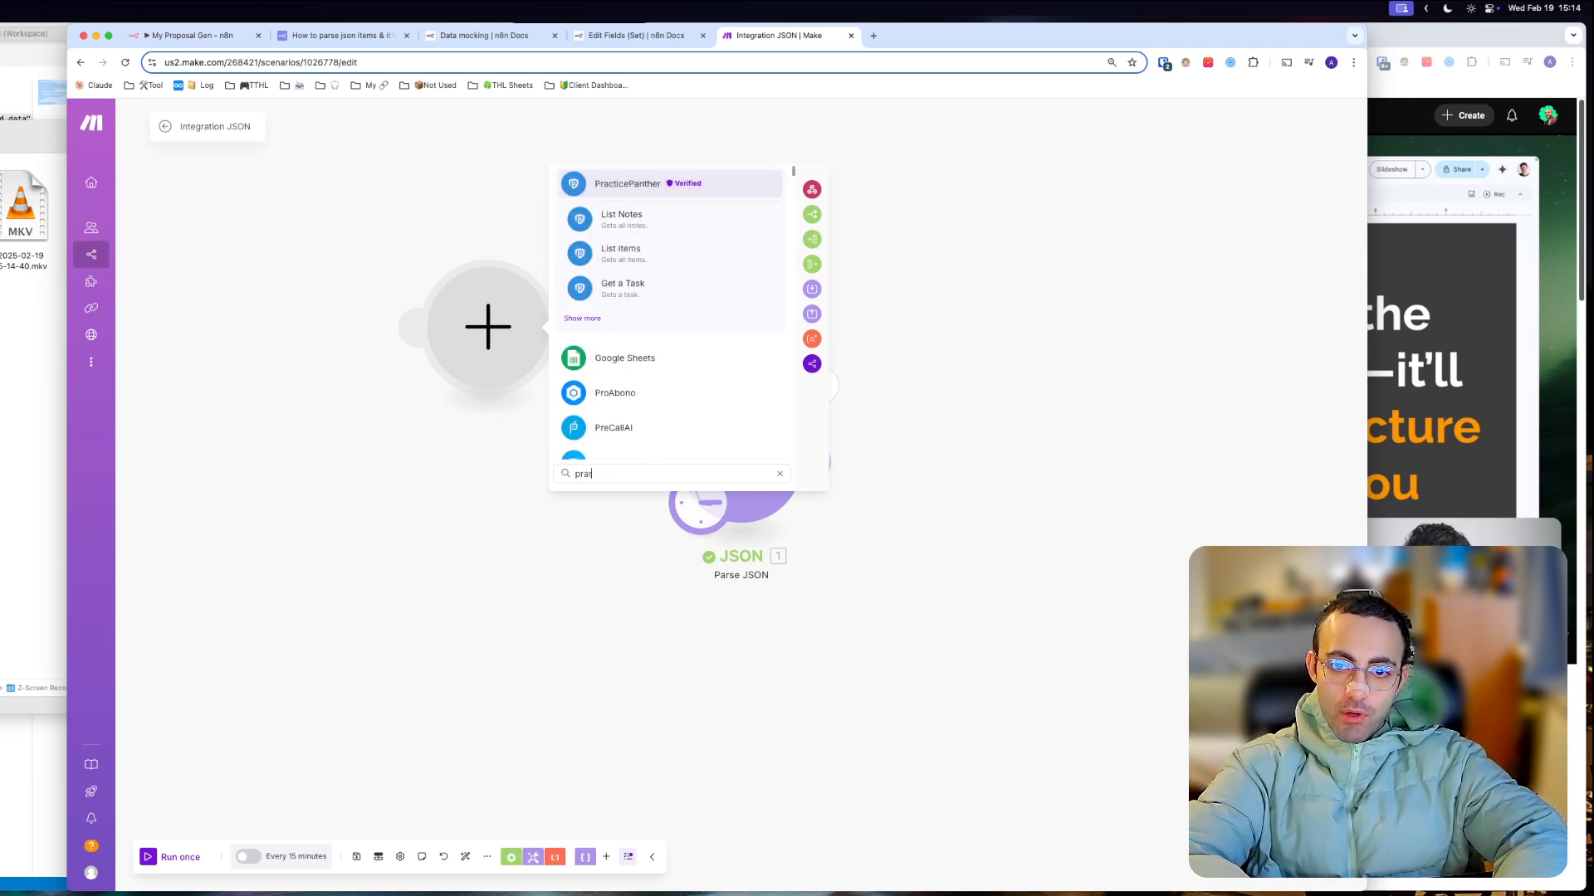
type("parse")
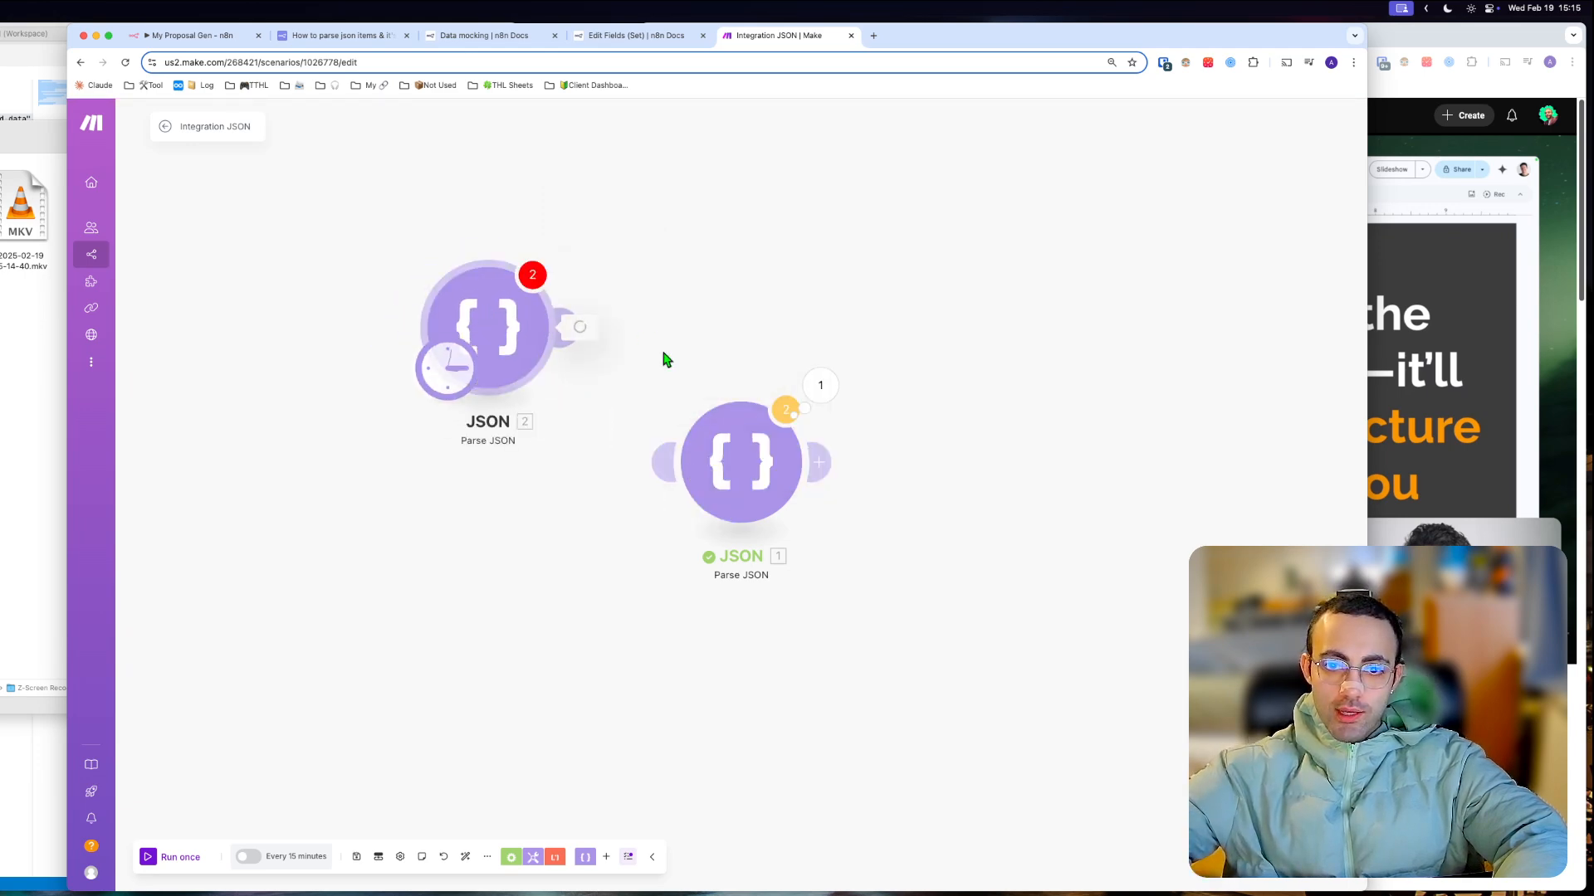
left_click(486, 330)
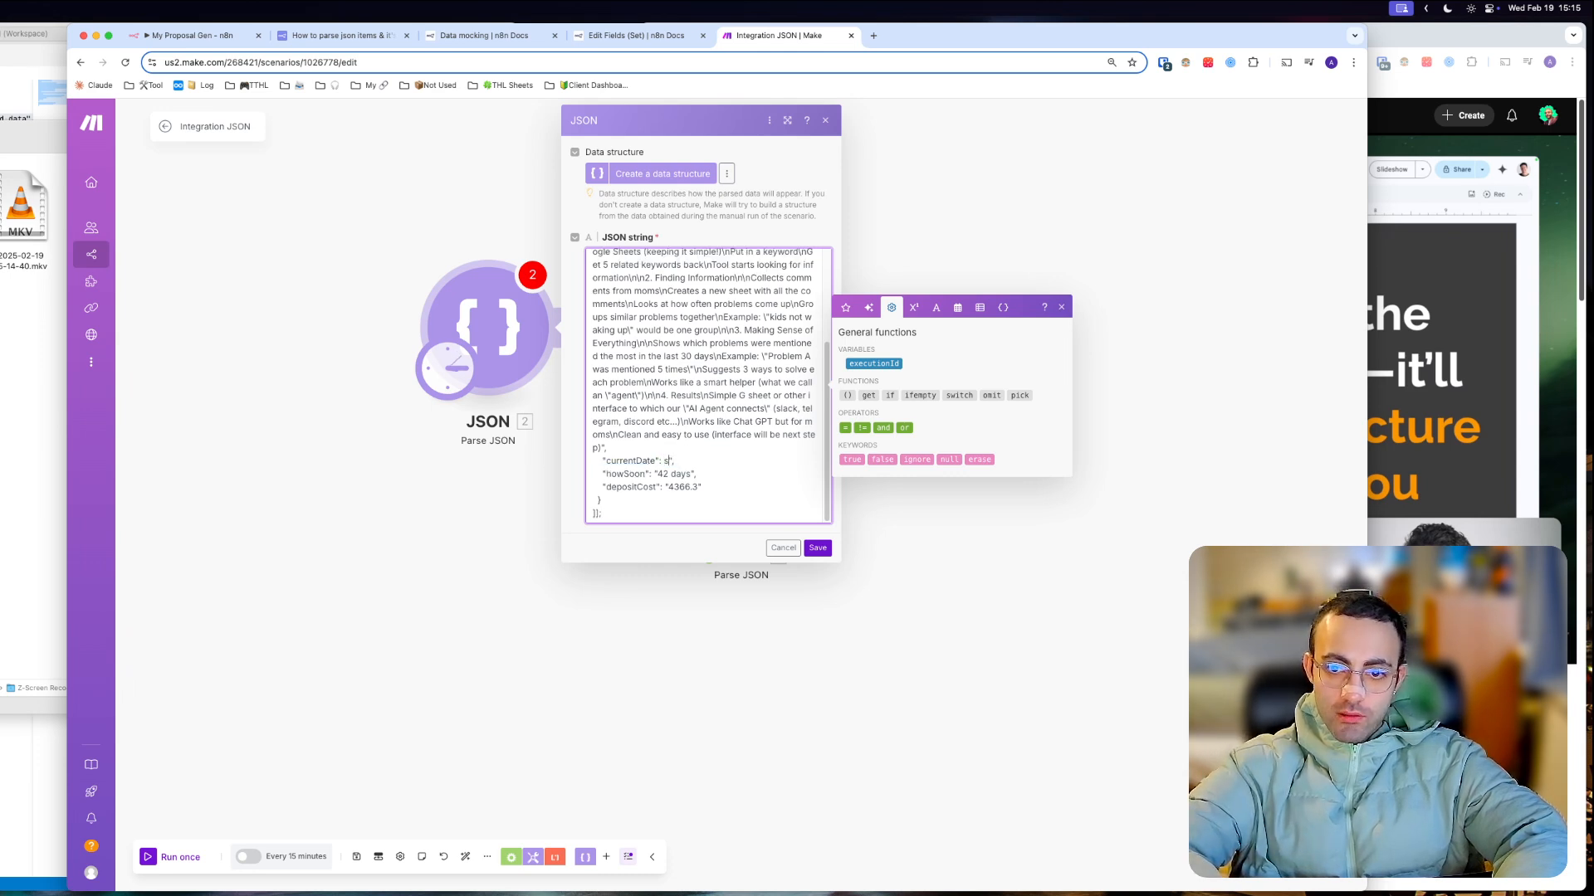
type("202")
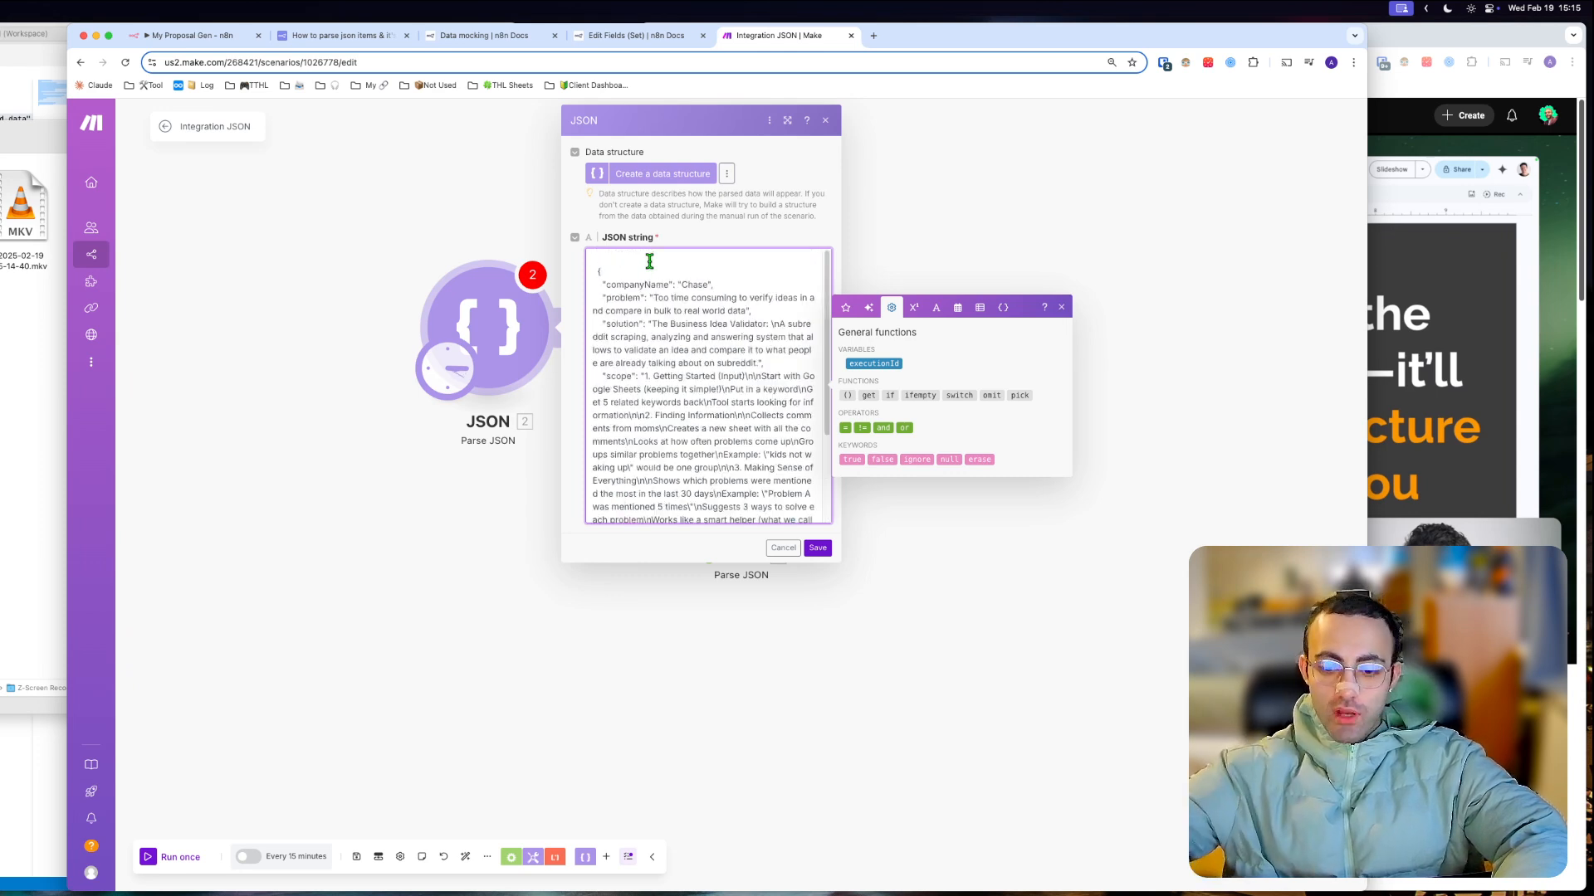
left_click(817, 548)
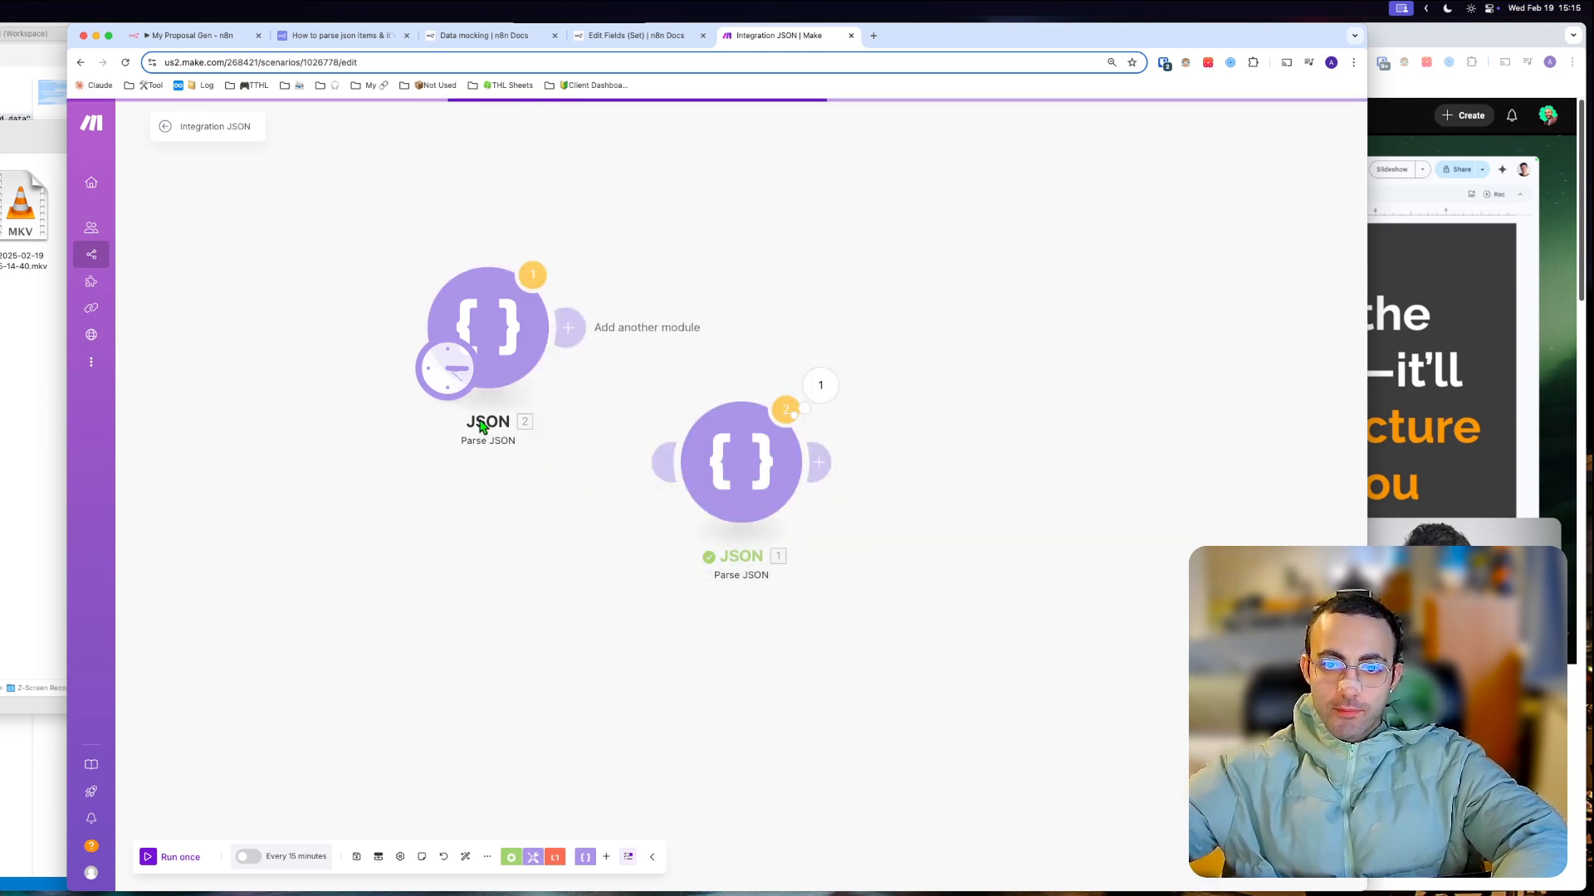
Run the Parse JSON module alone, inspect the parsed Chase fields, and chain a Tools Set variable module
left_click(487, 325)
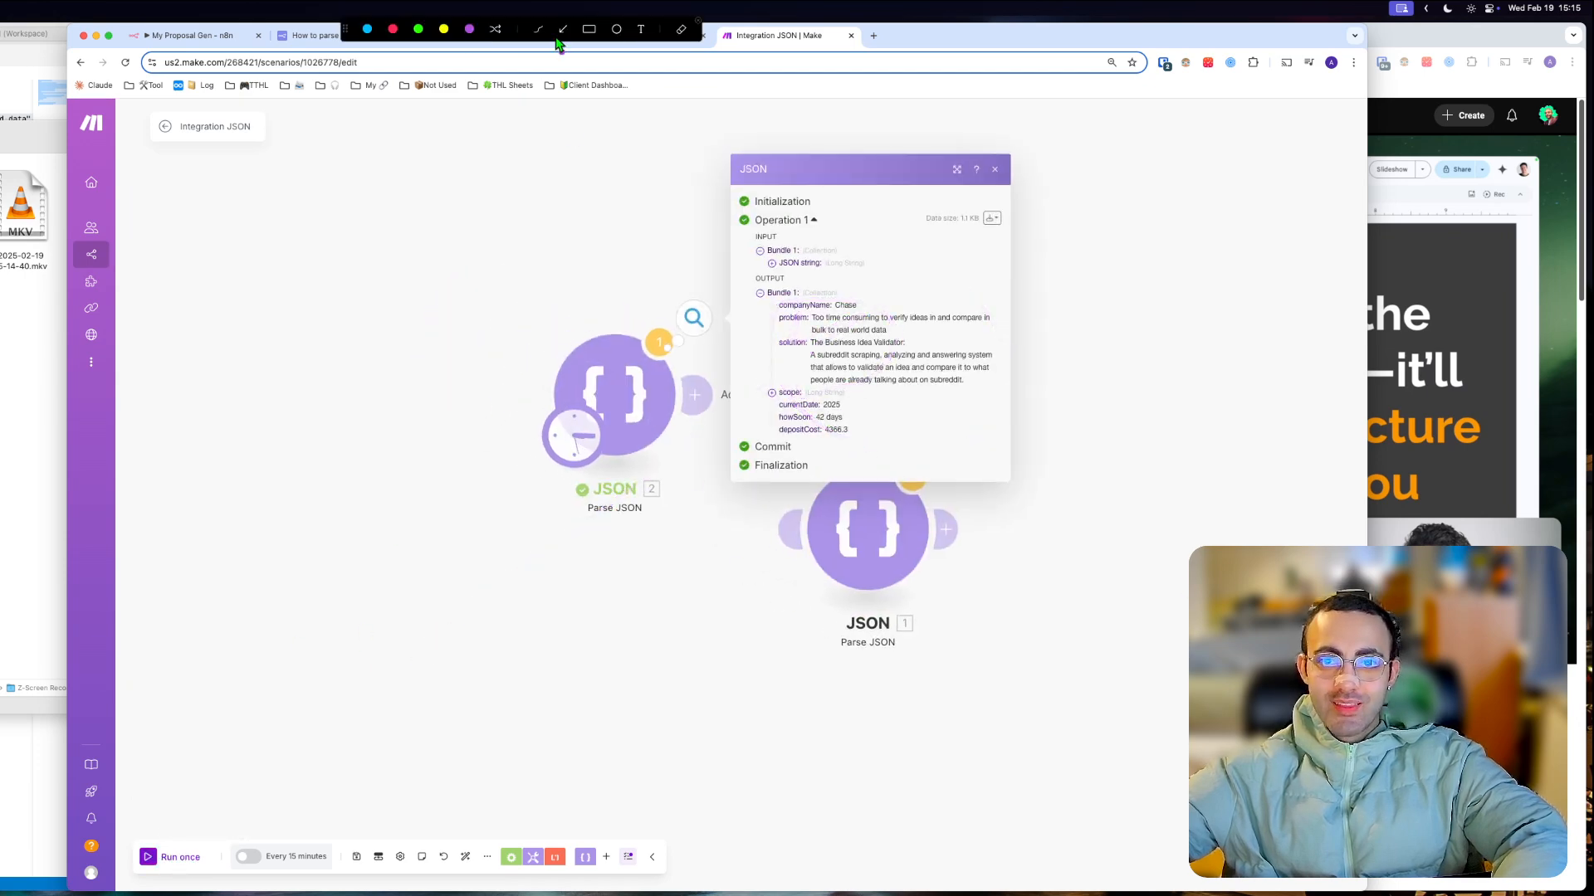
left_click_drag(515, 614, 752, 369)
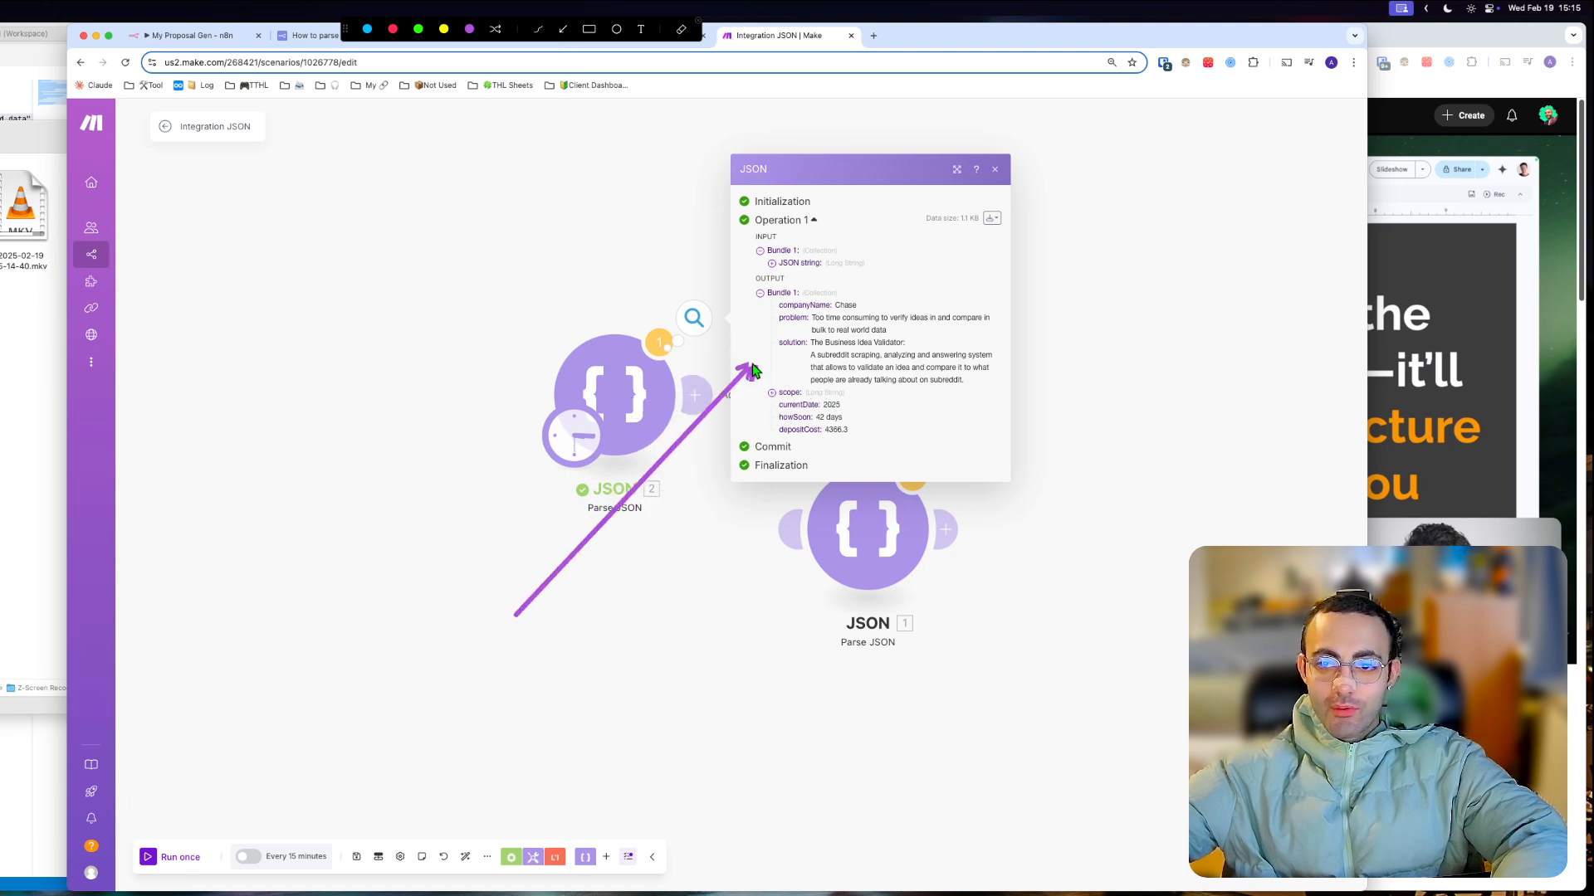
mouse_move(823, 455)
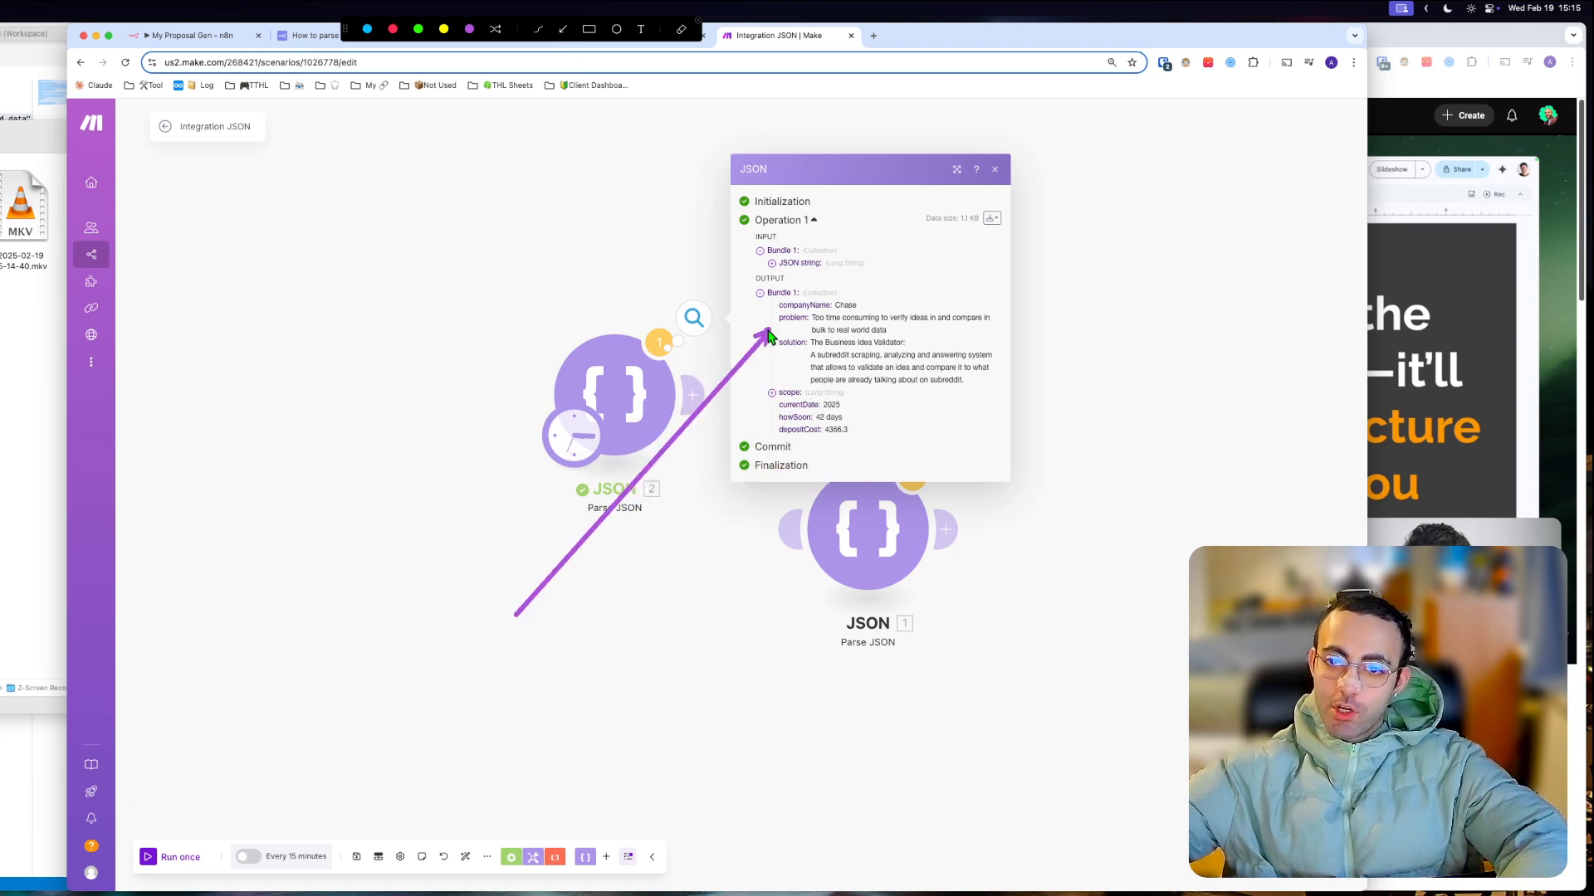
left_click(993, 169)
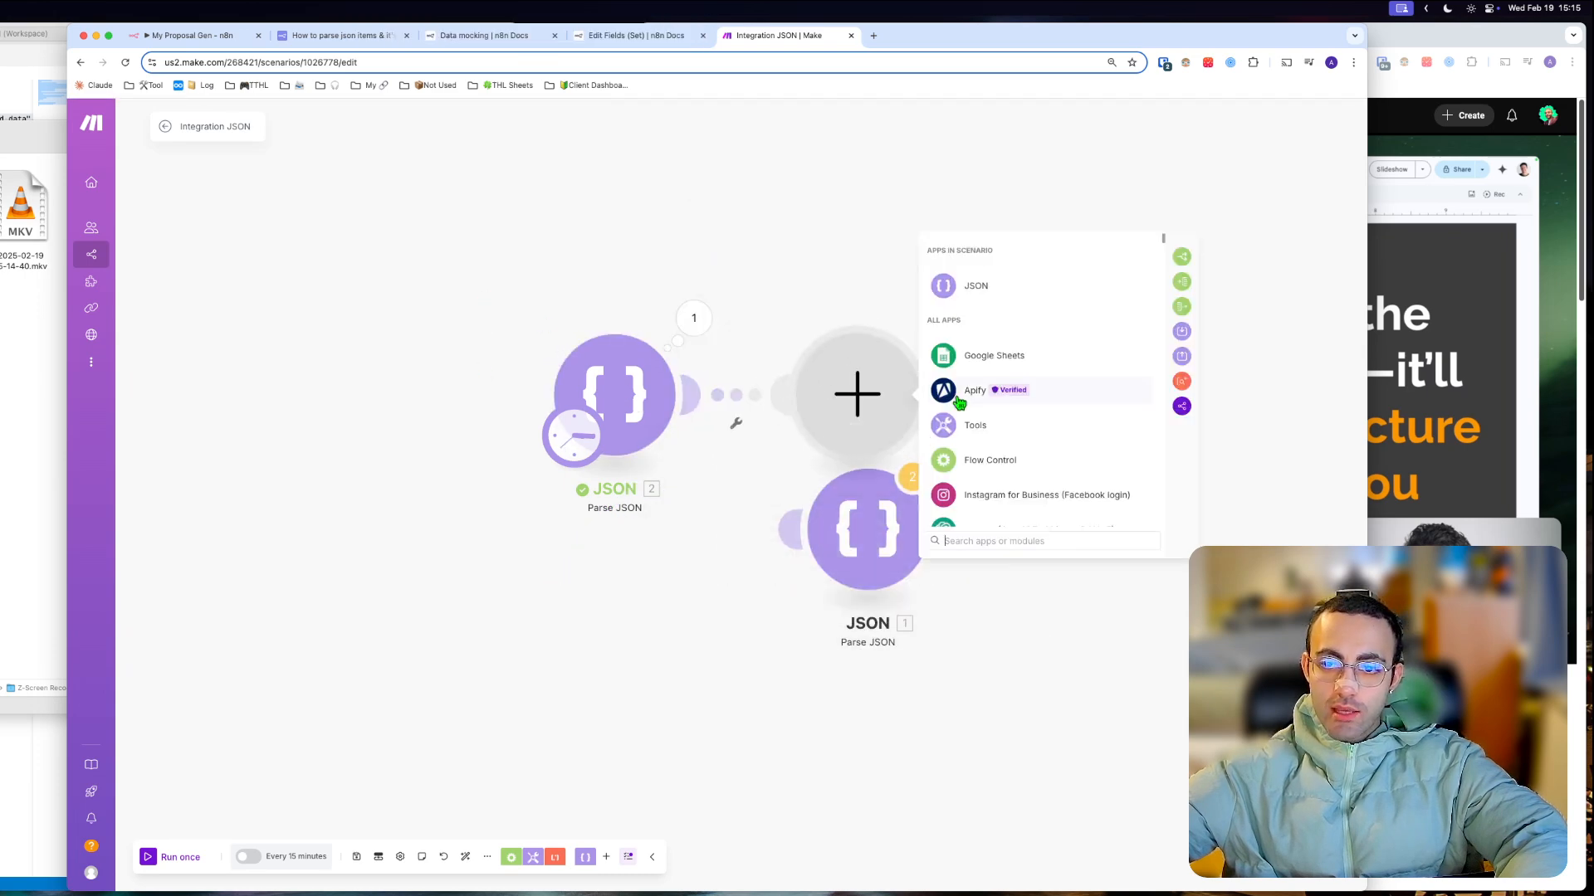
left_click(974, 425)
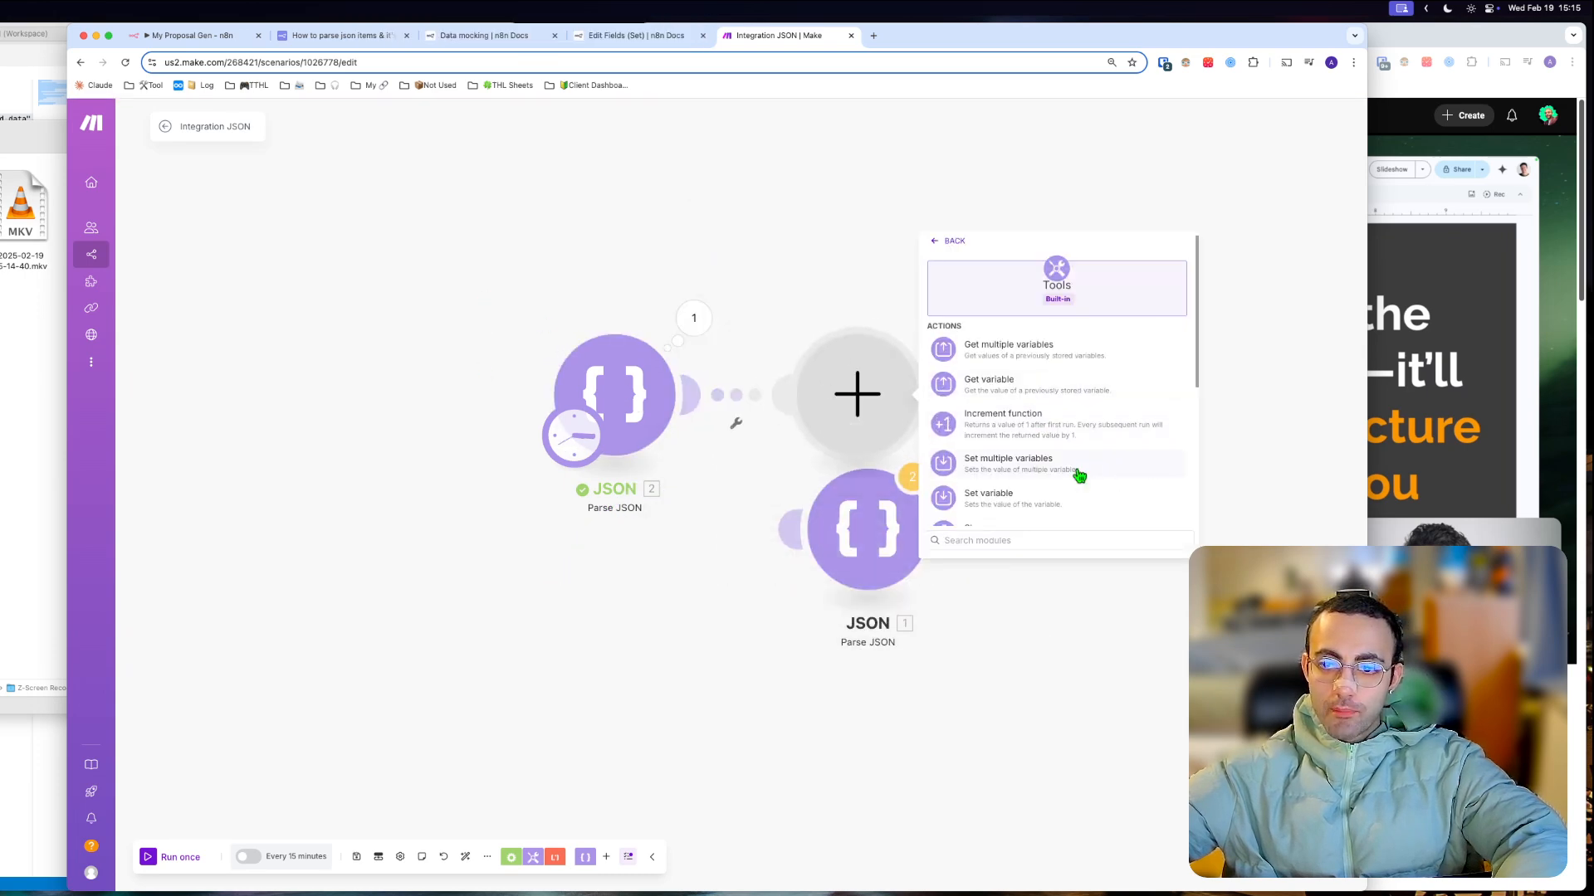
left_click(986, 498)
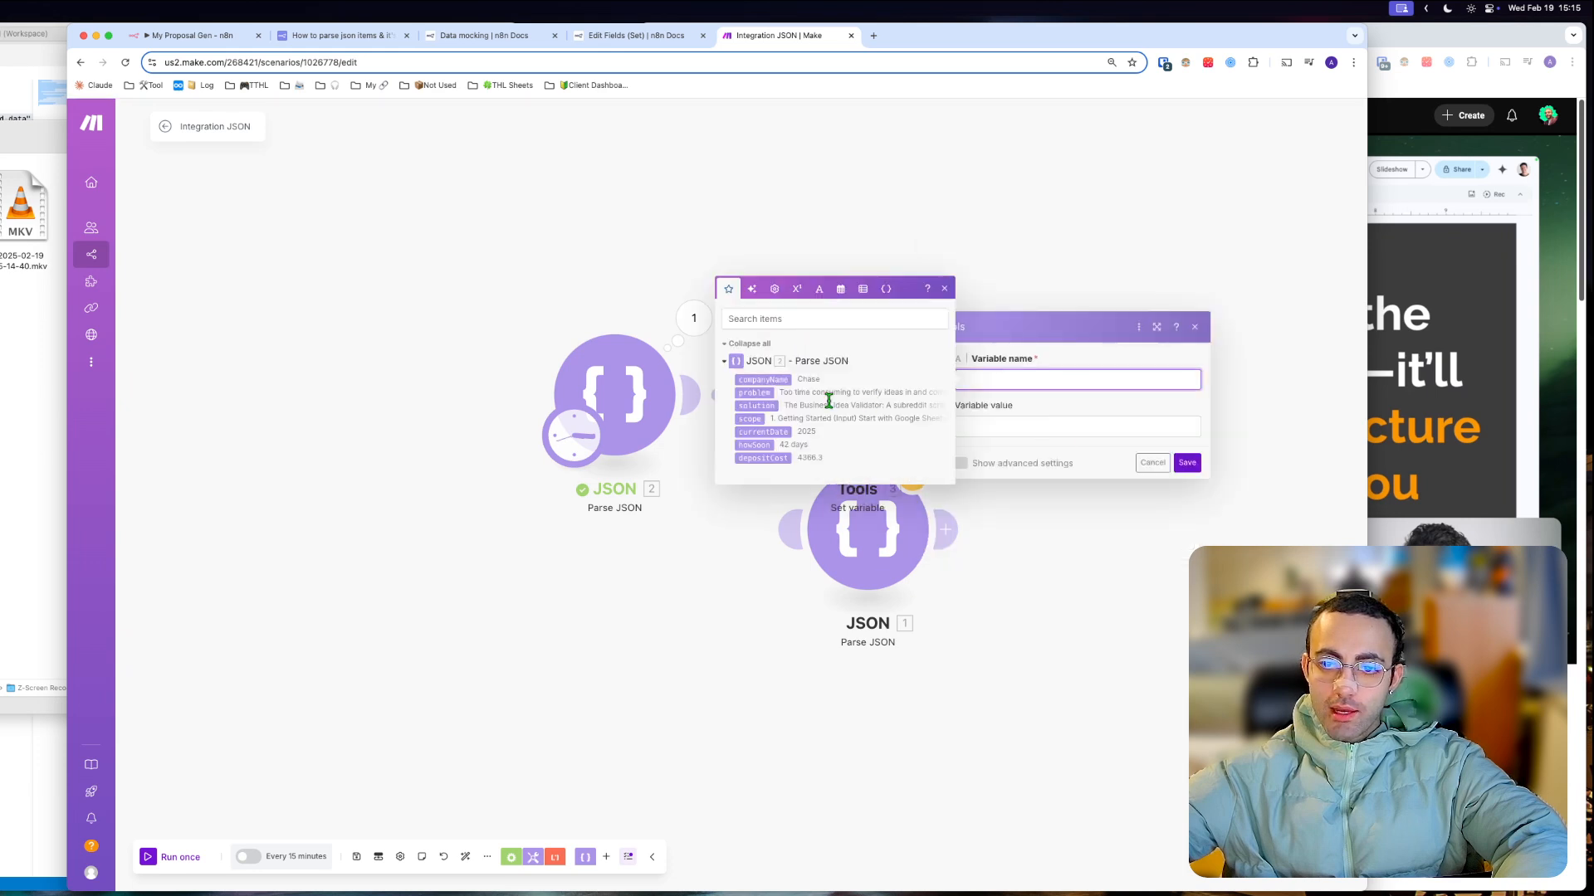
mouse_move(694, 319)
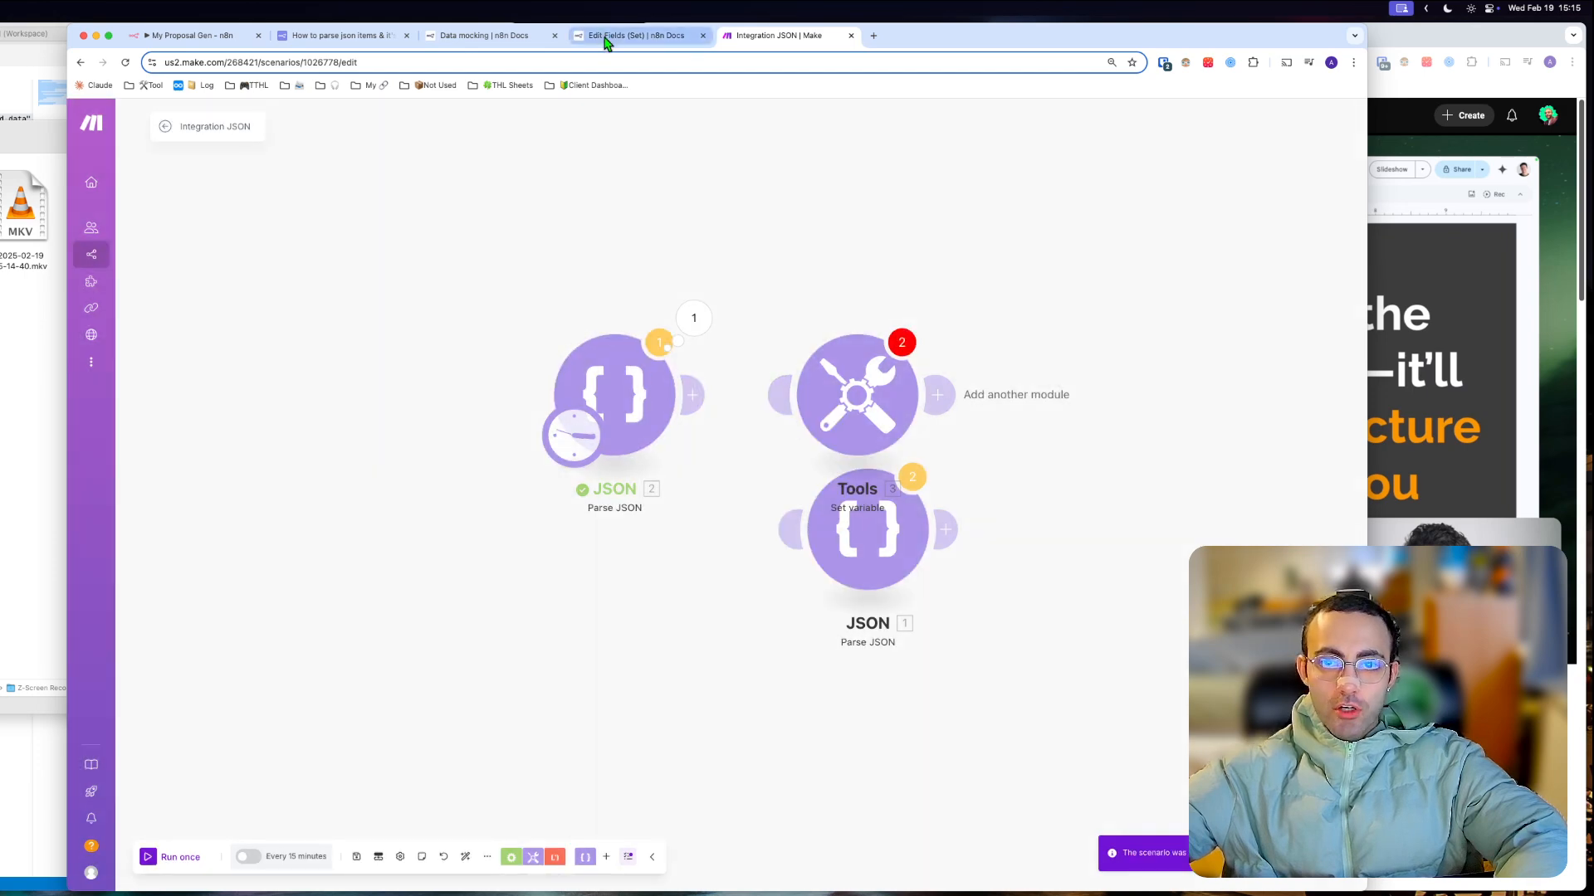
Return to the n8n proposal workflow and reveal the Mock Data code node's JavaScript returning the Chase object
left_click(193, 35)
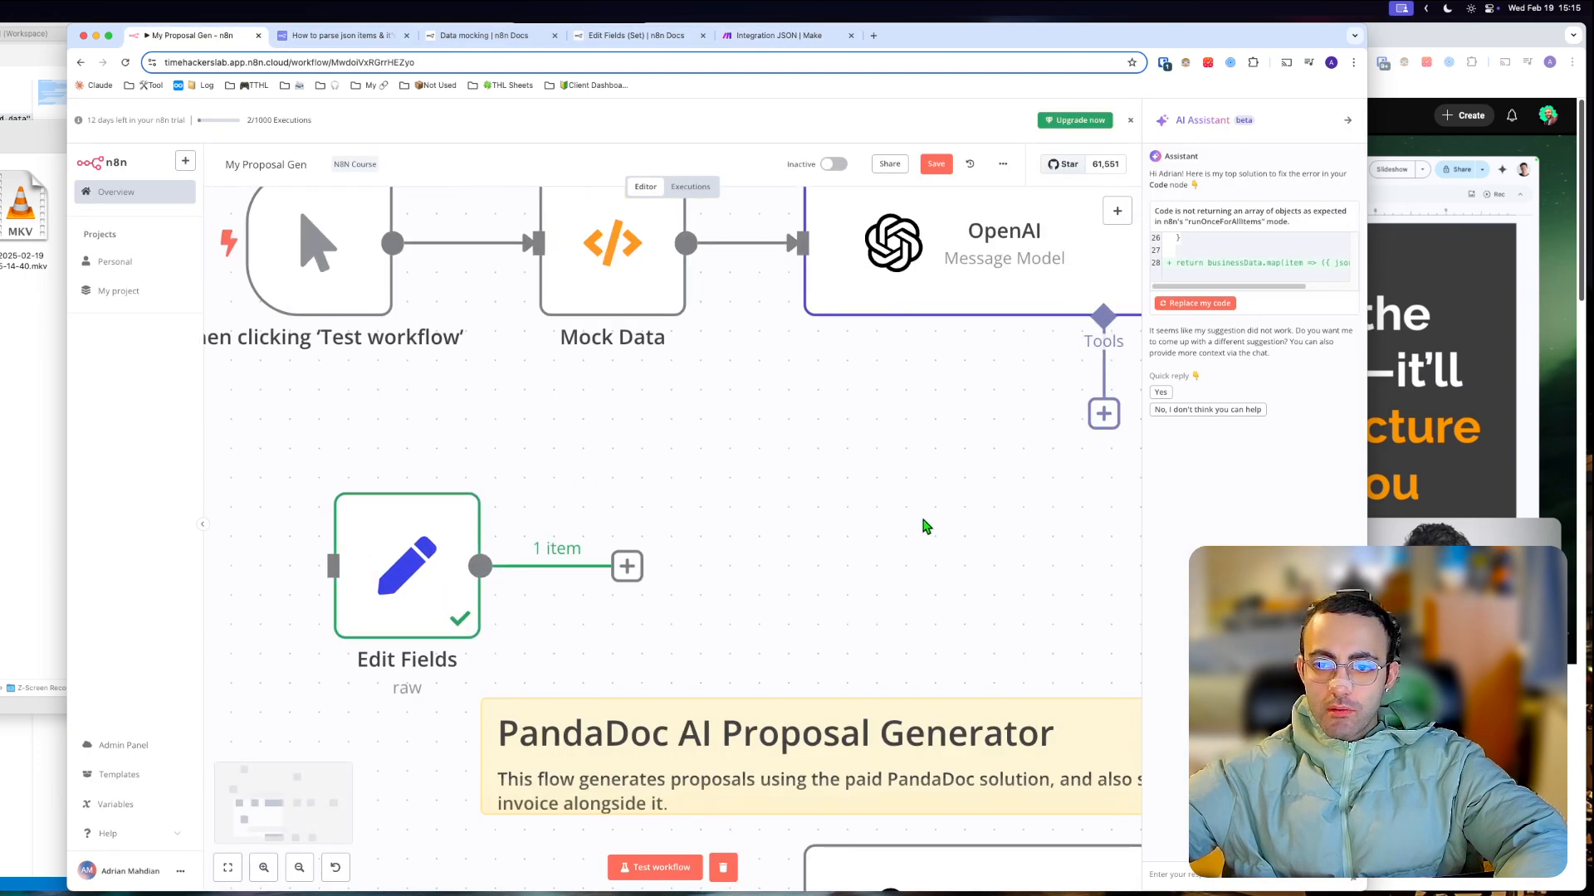
left_click_drag(924, 526, 727, 400)
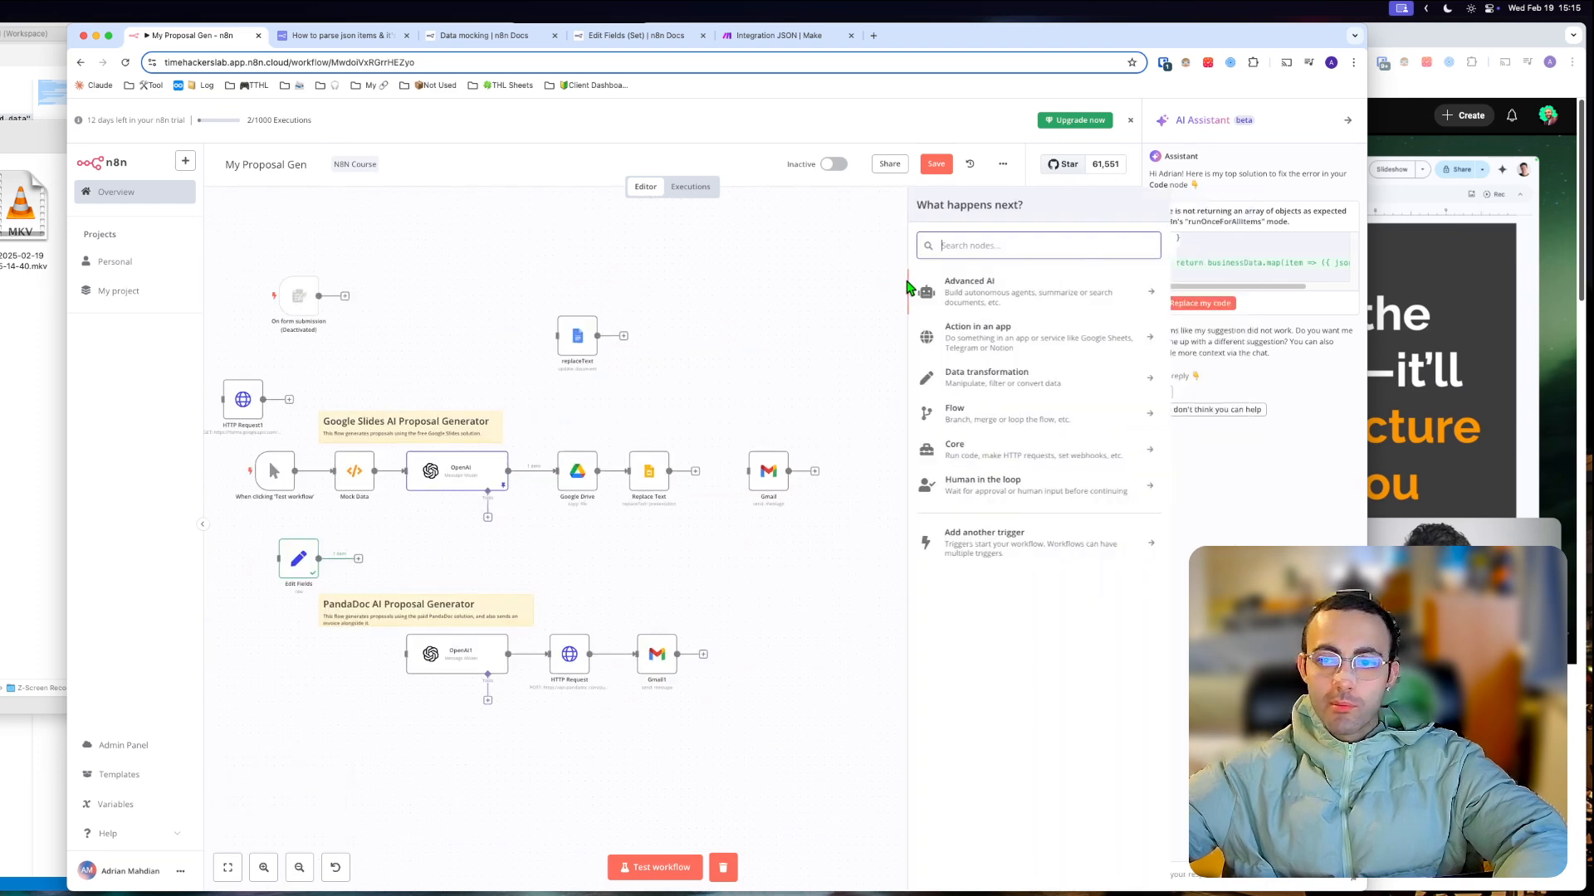
type("parse")
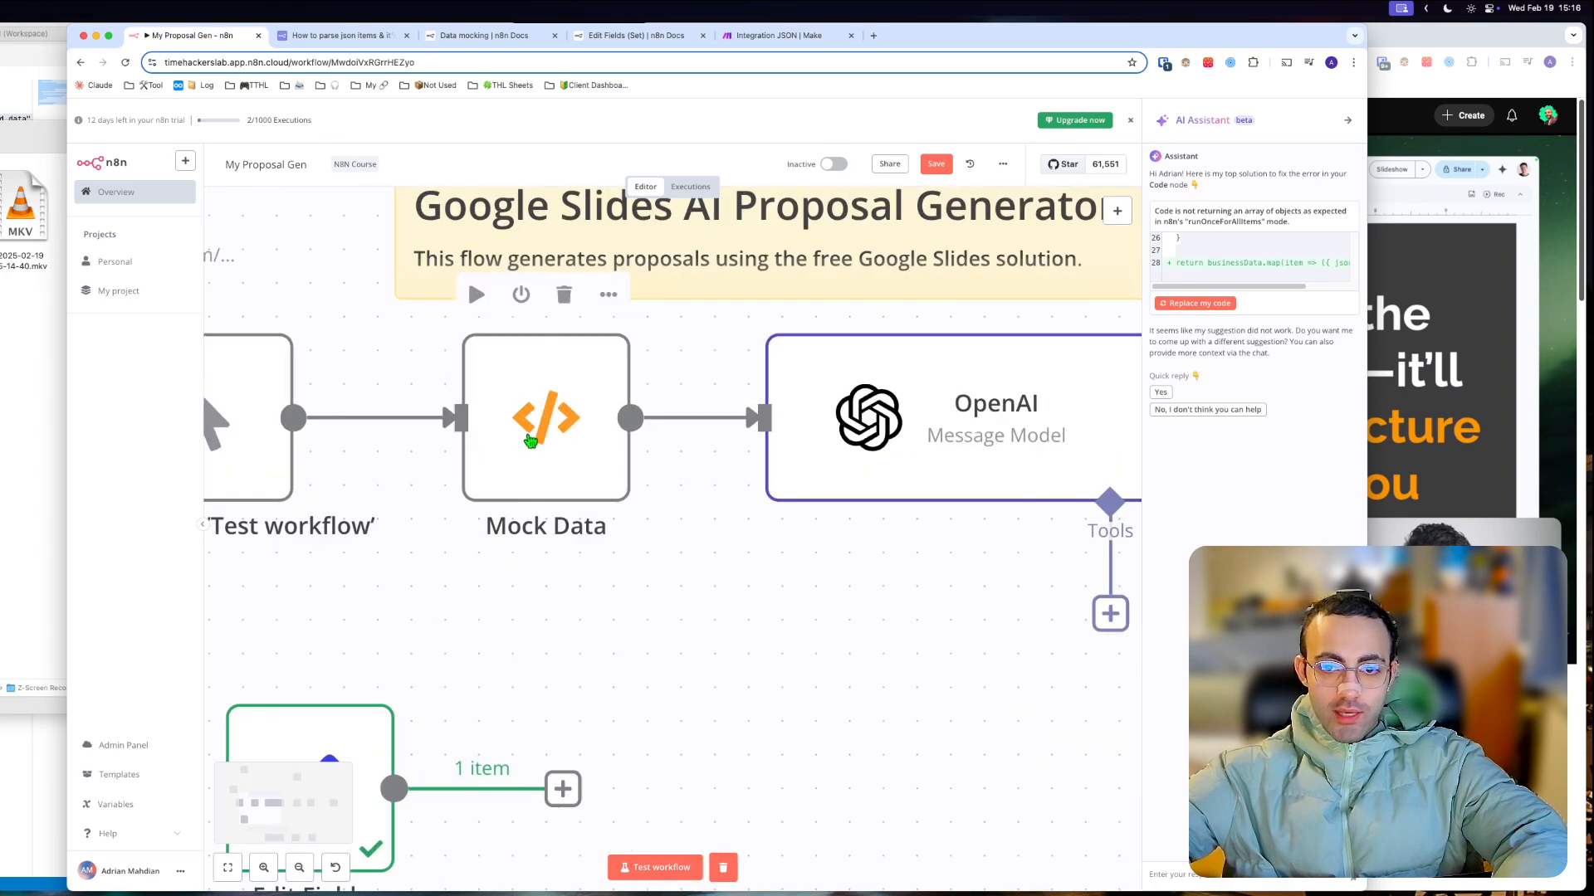
double_click(546, 417)
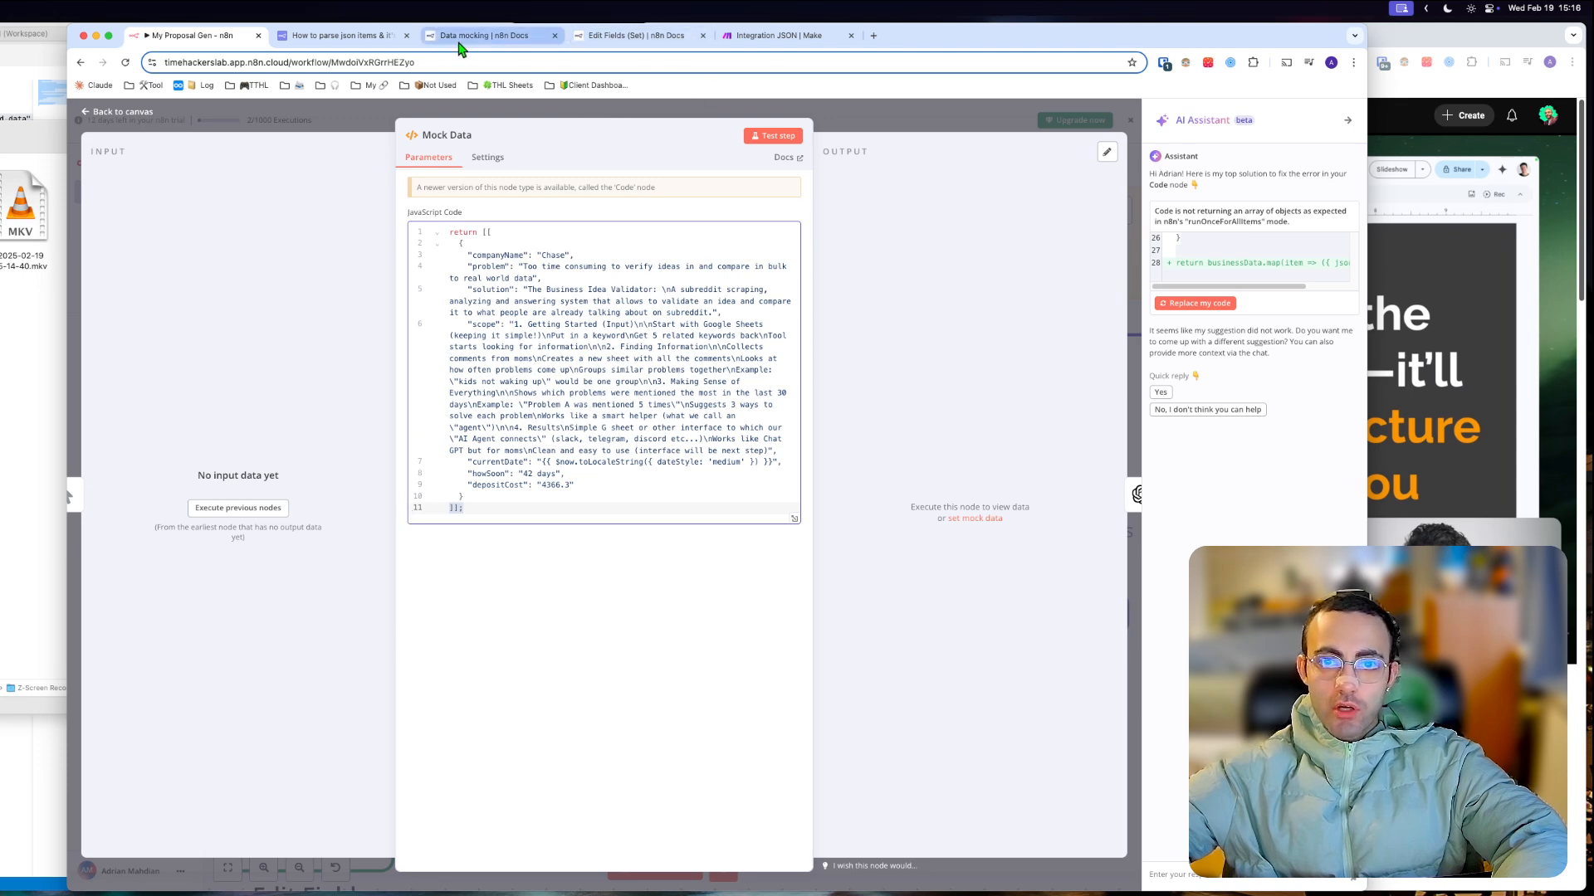
Read through the n8n data mocking documentation page
left_click(488, 35)
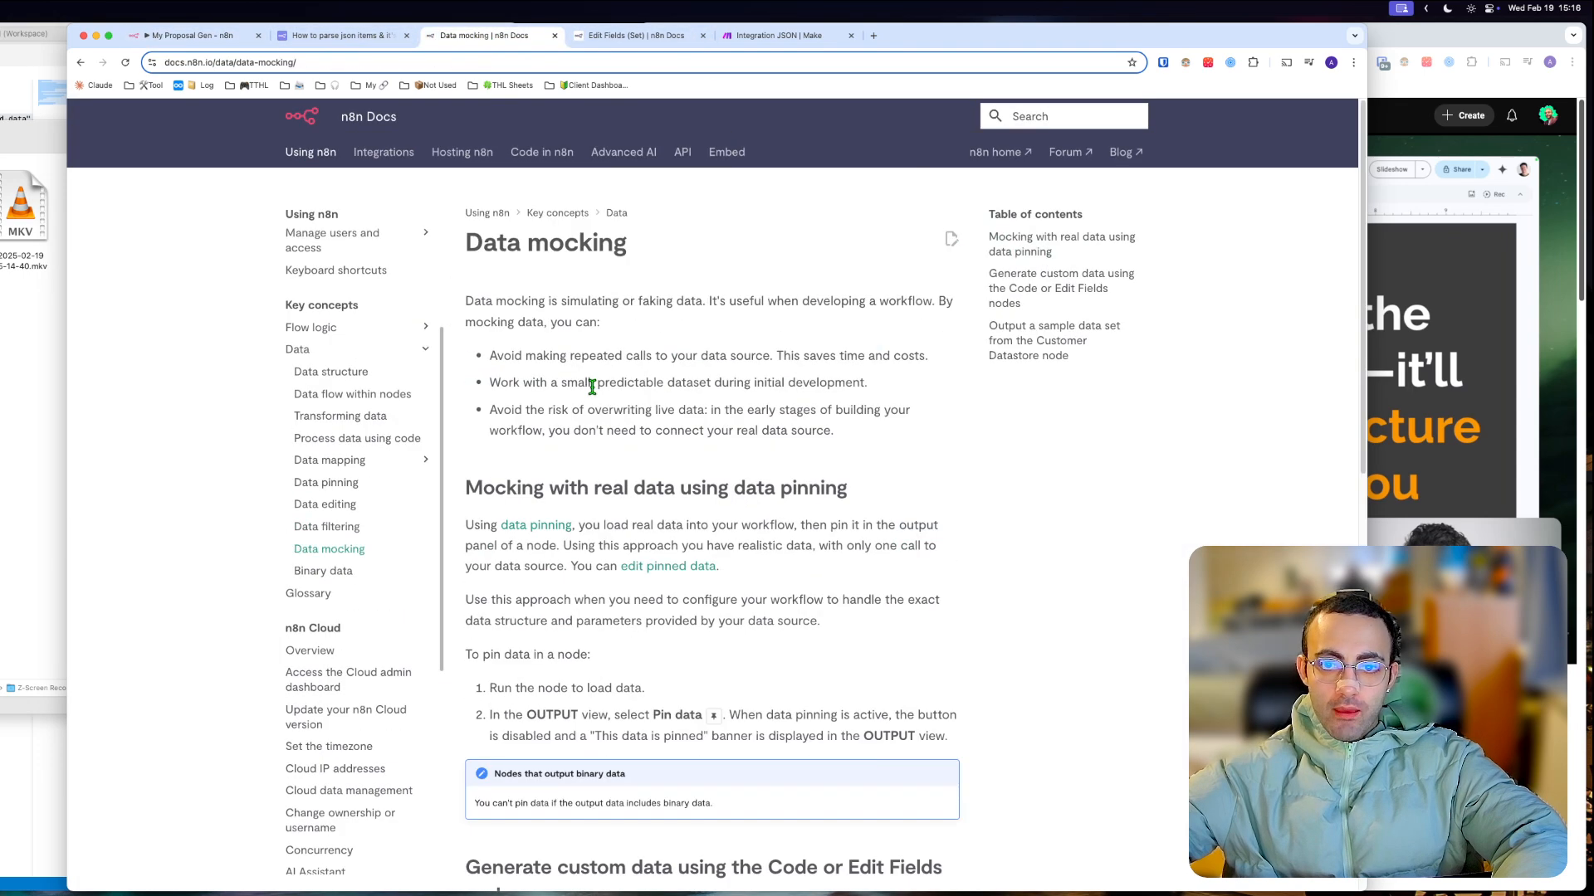
scroll("down", 3)
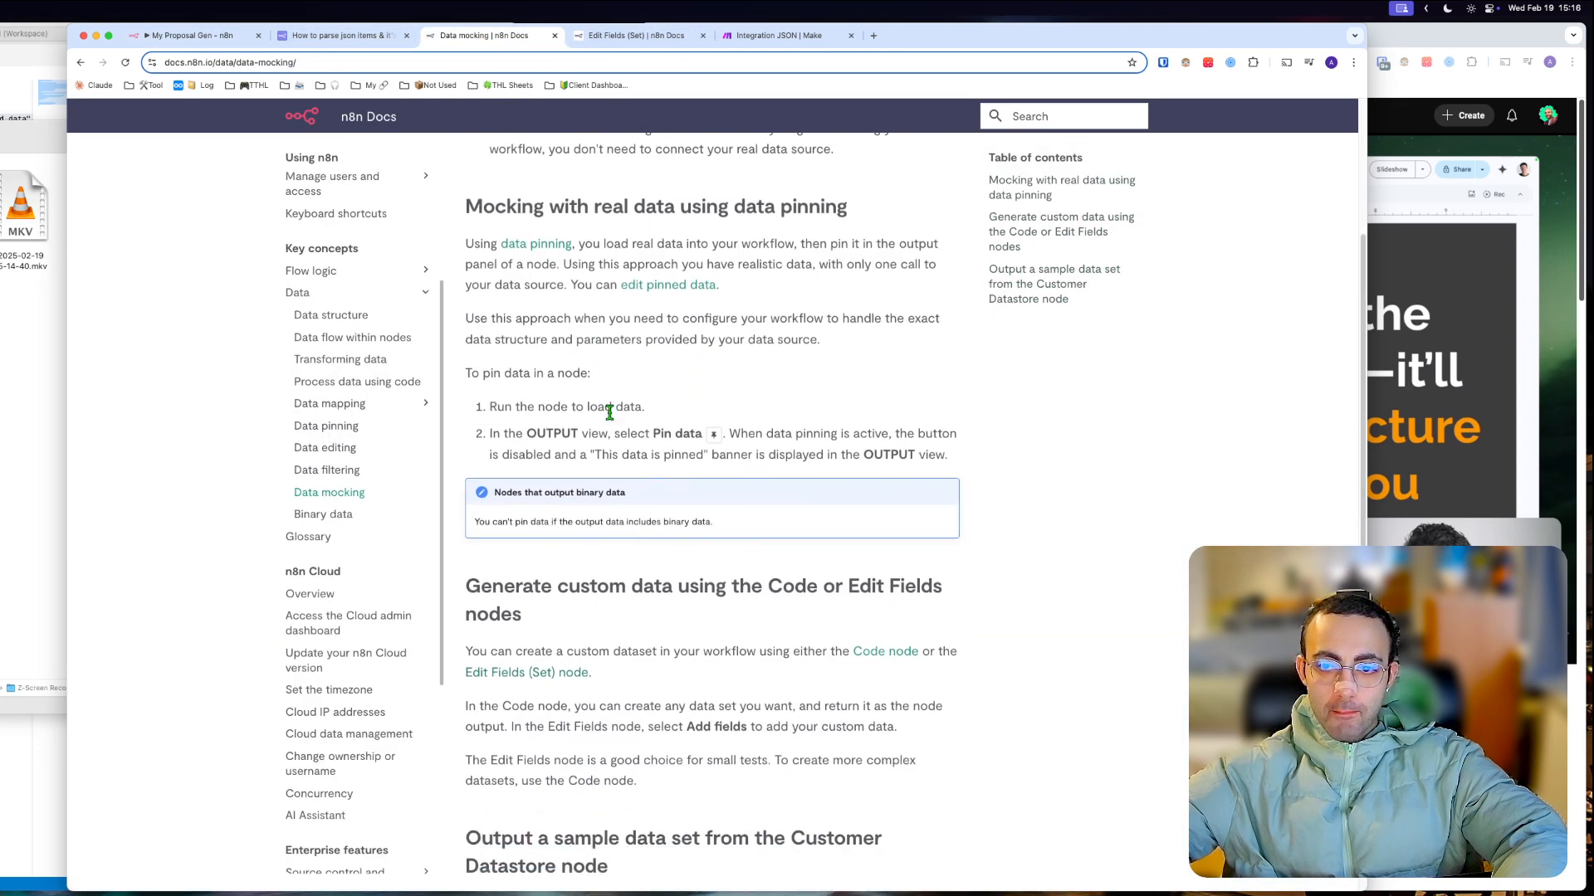
scroll("down", 3)
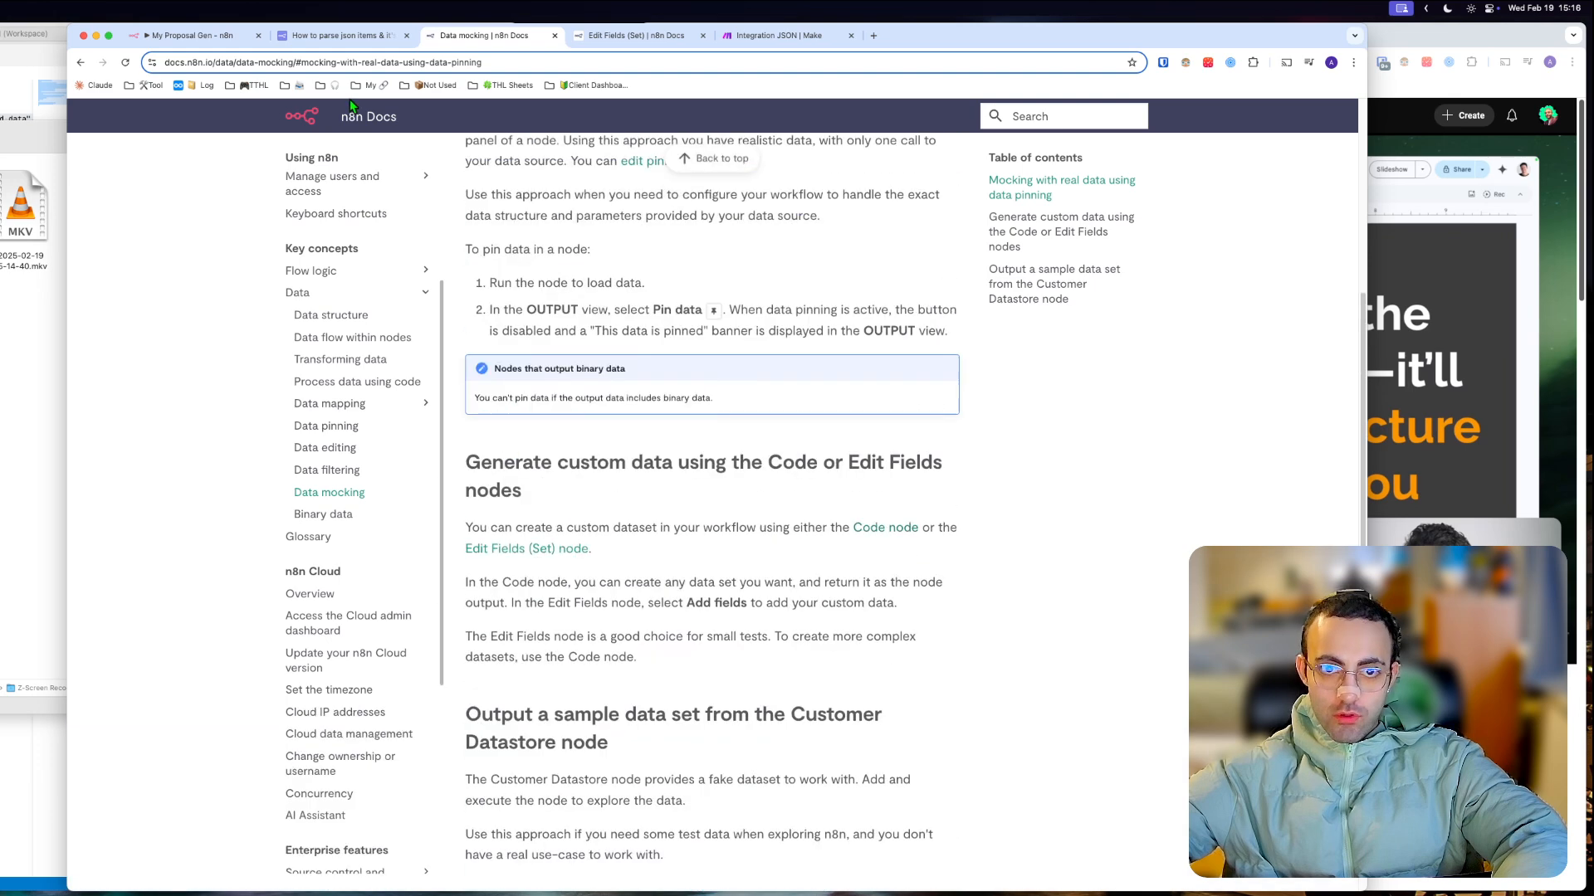
left_click(338, 35)
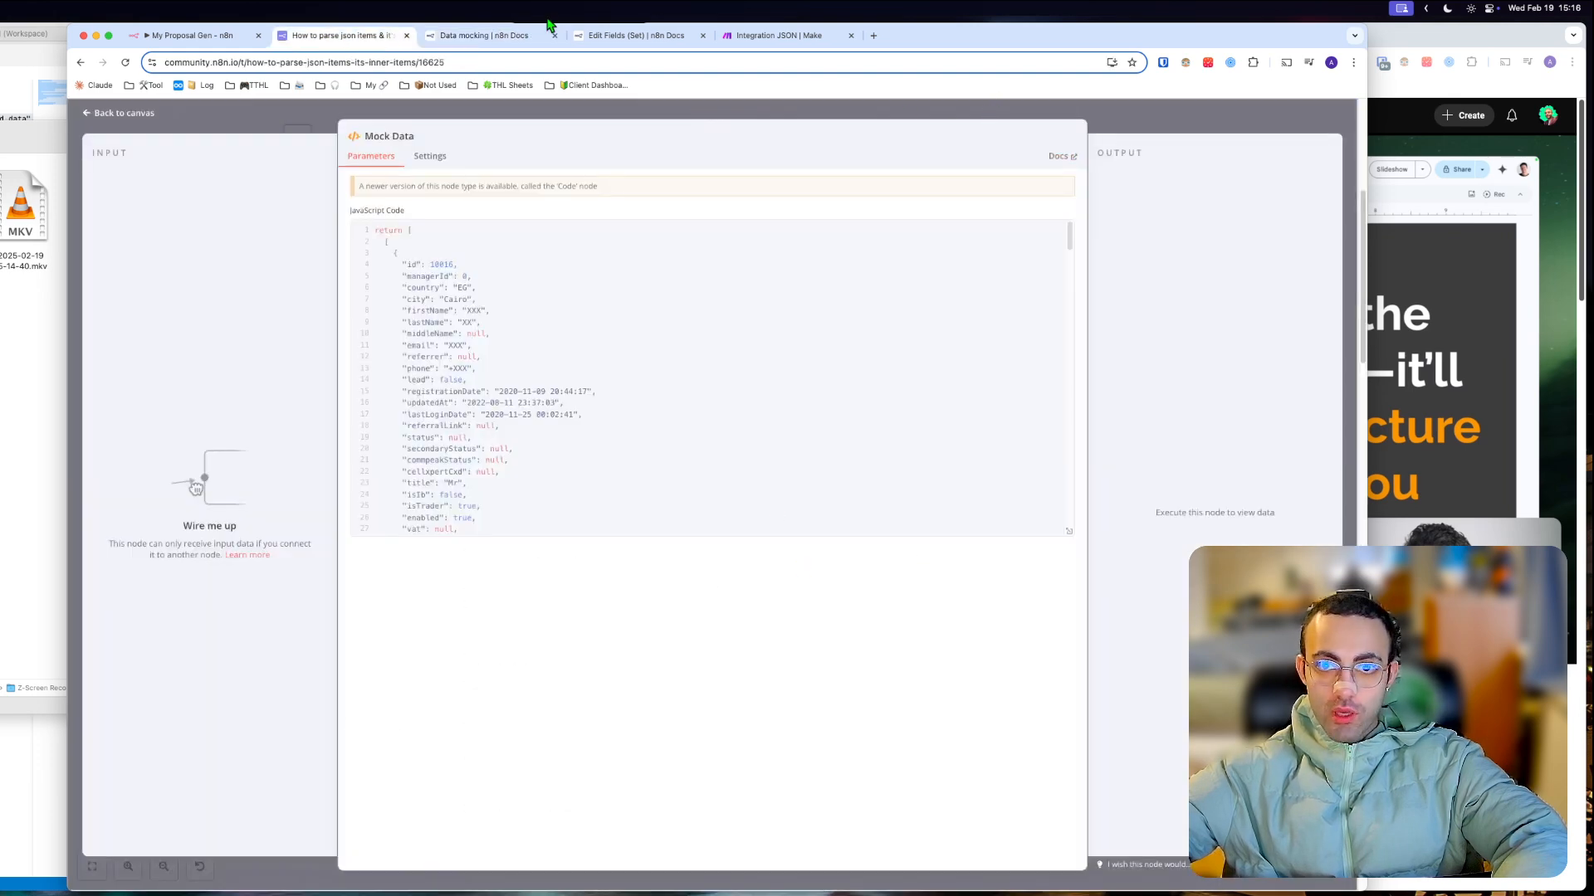
Browse the community results: the demo data thread, then the parse JSON items thread's solved answer
left_click(478, 35)
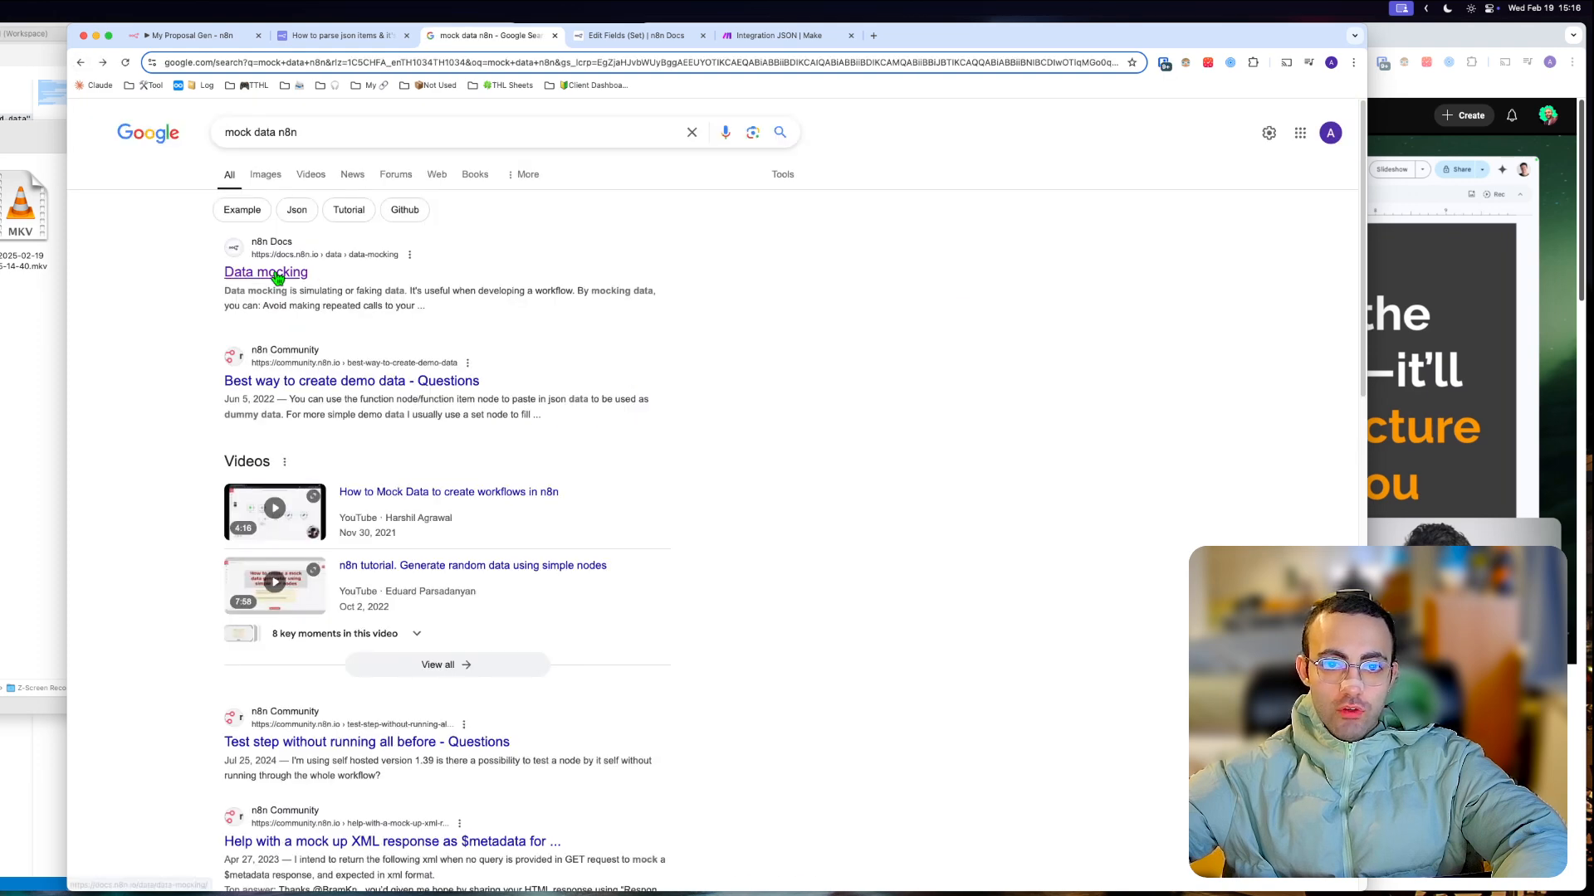
left_click(350, 380)
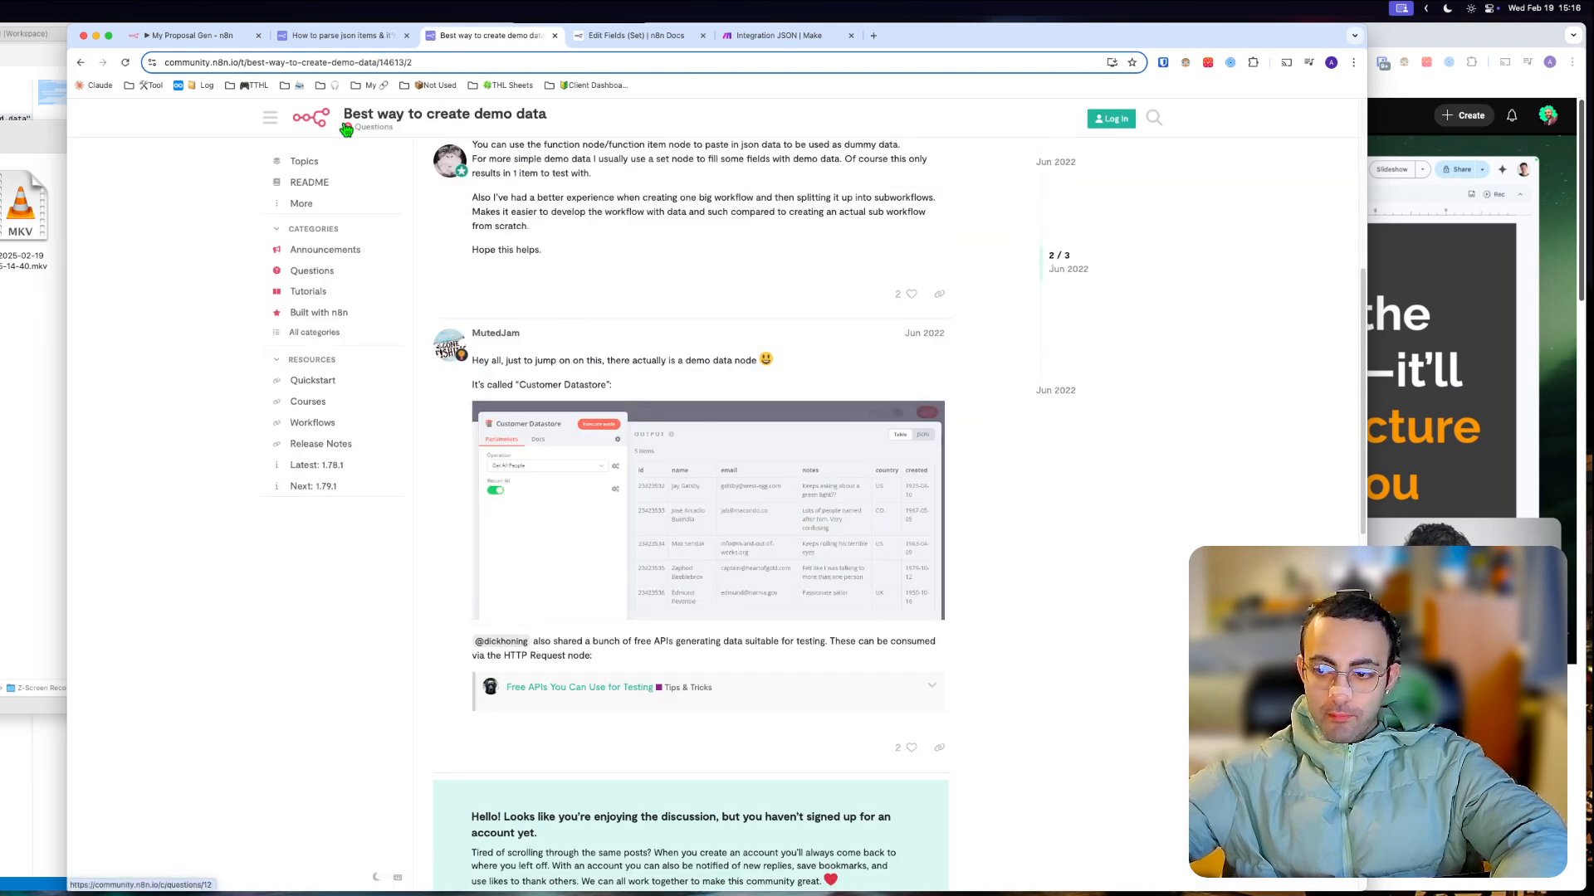
left_click(340, 34)
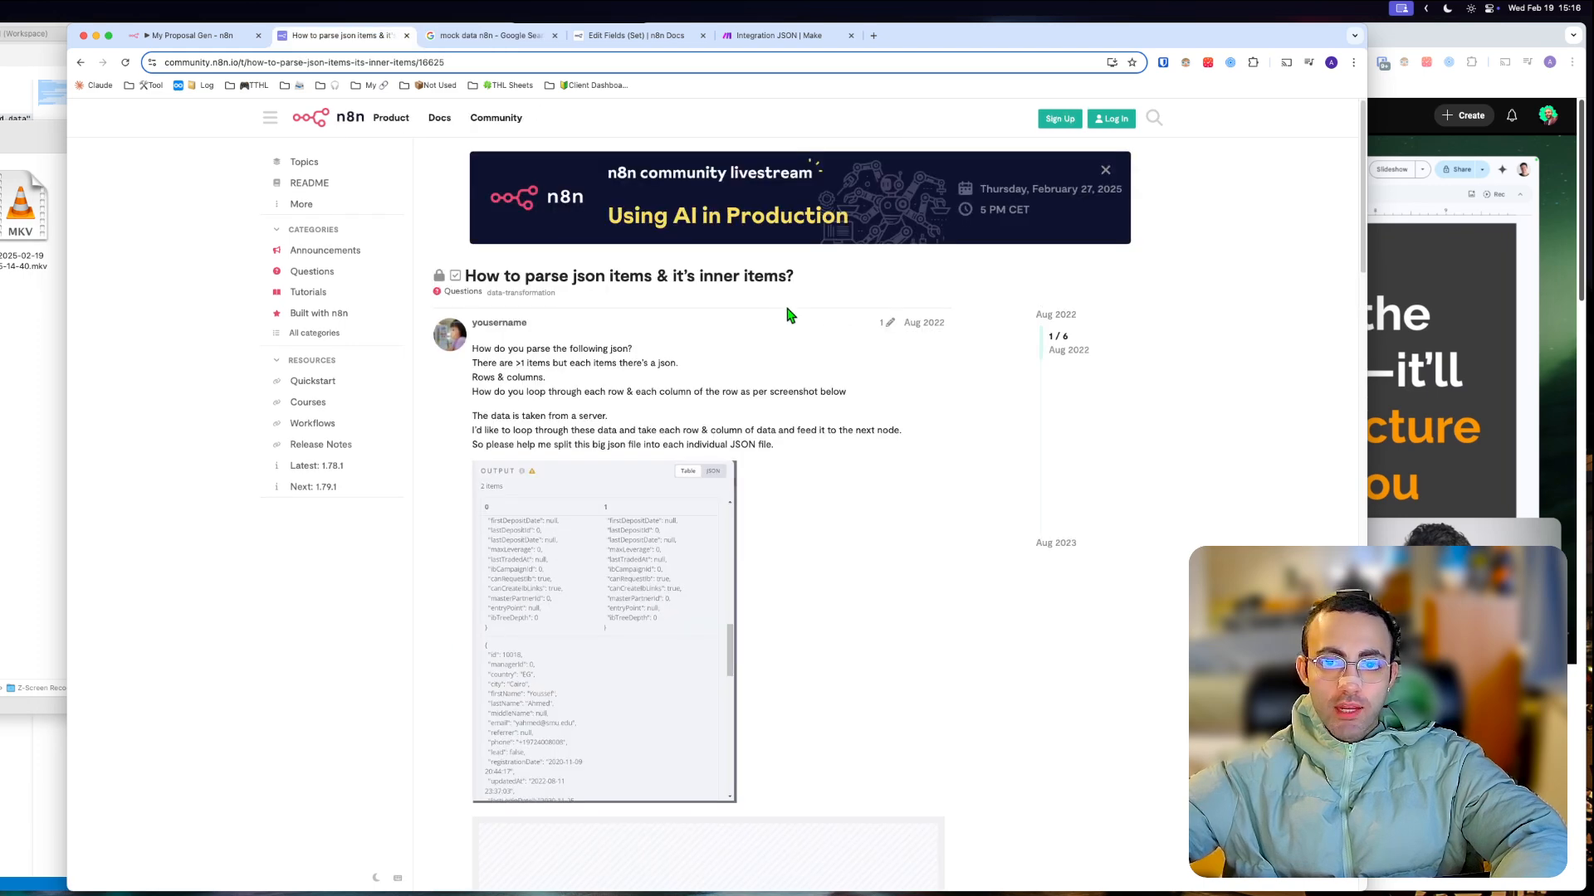
scroll("down", 3)
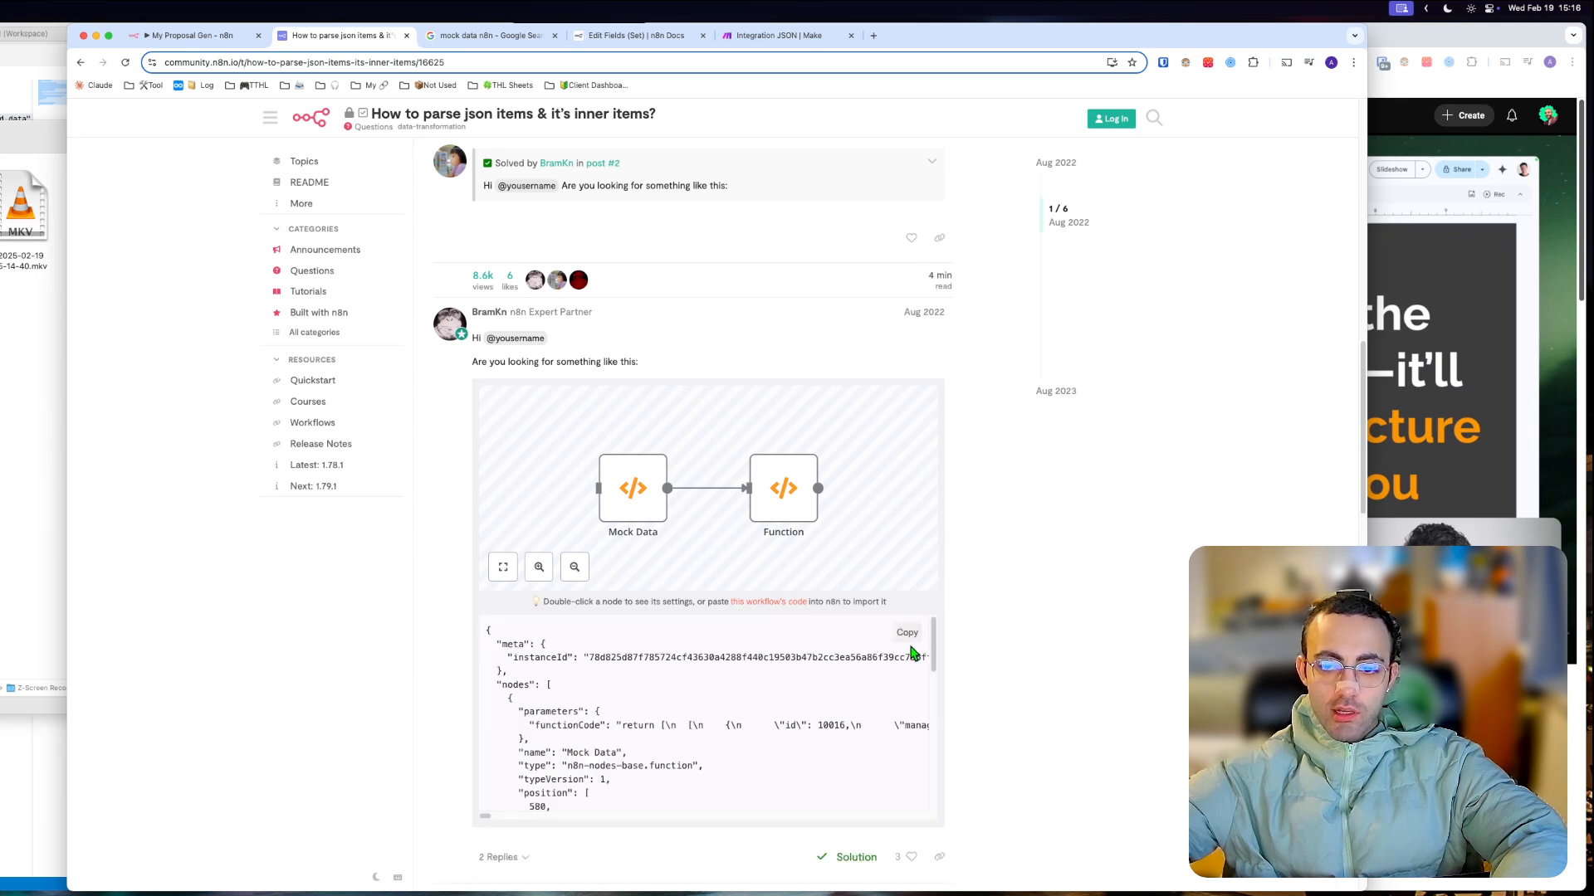
Close Mock Data, run the imported Mock Data1 sample node successfully and return to the canvas
left_click(193, 35)
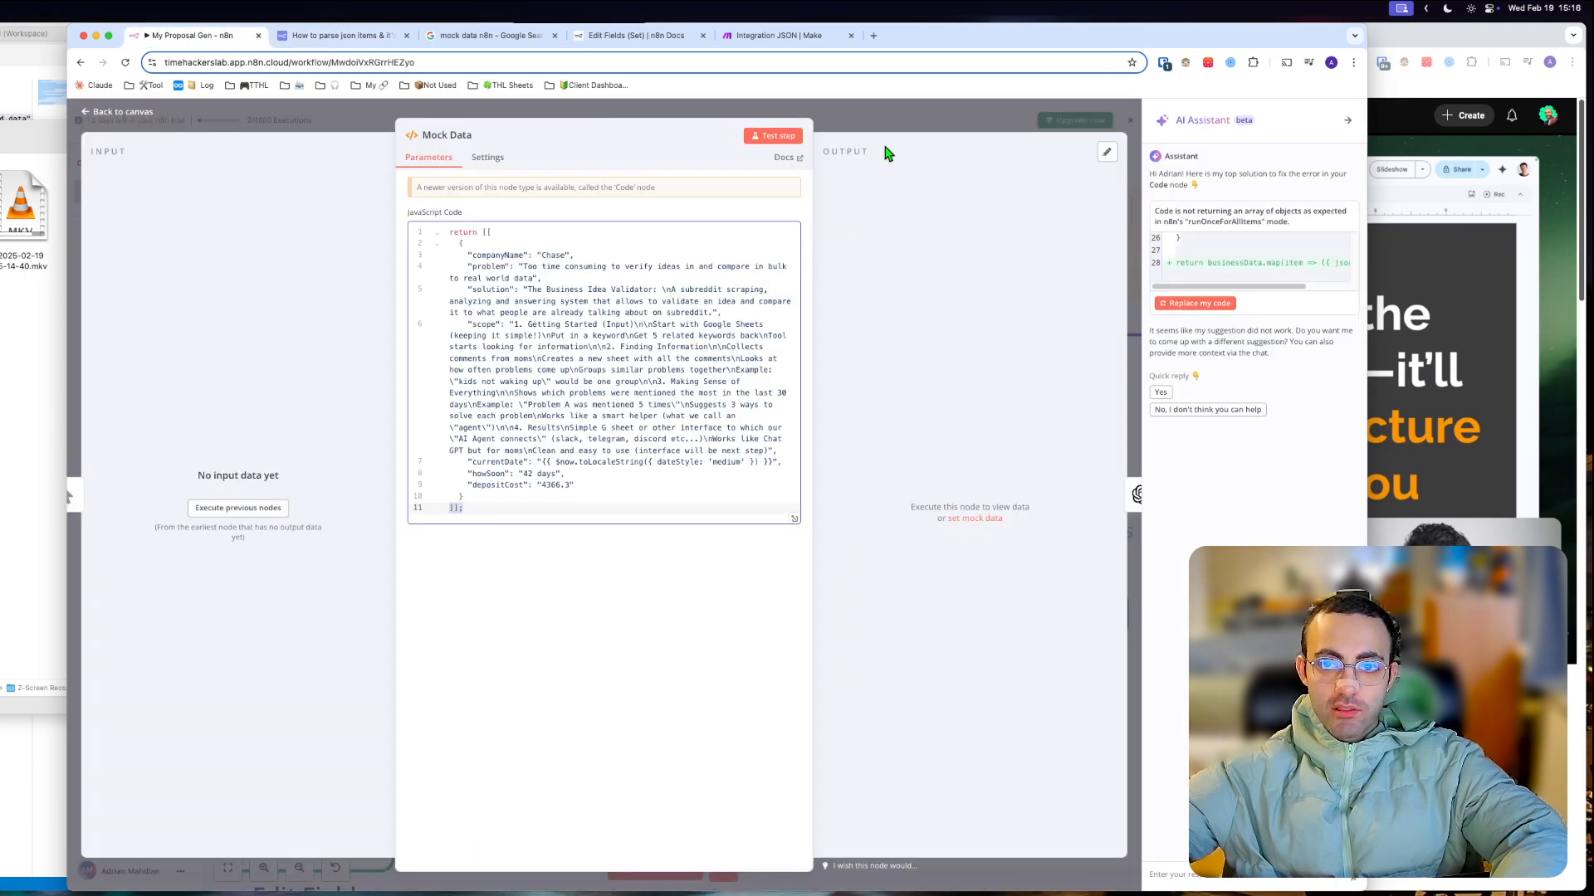
left_click(115, 111)
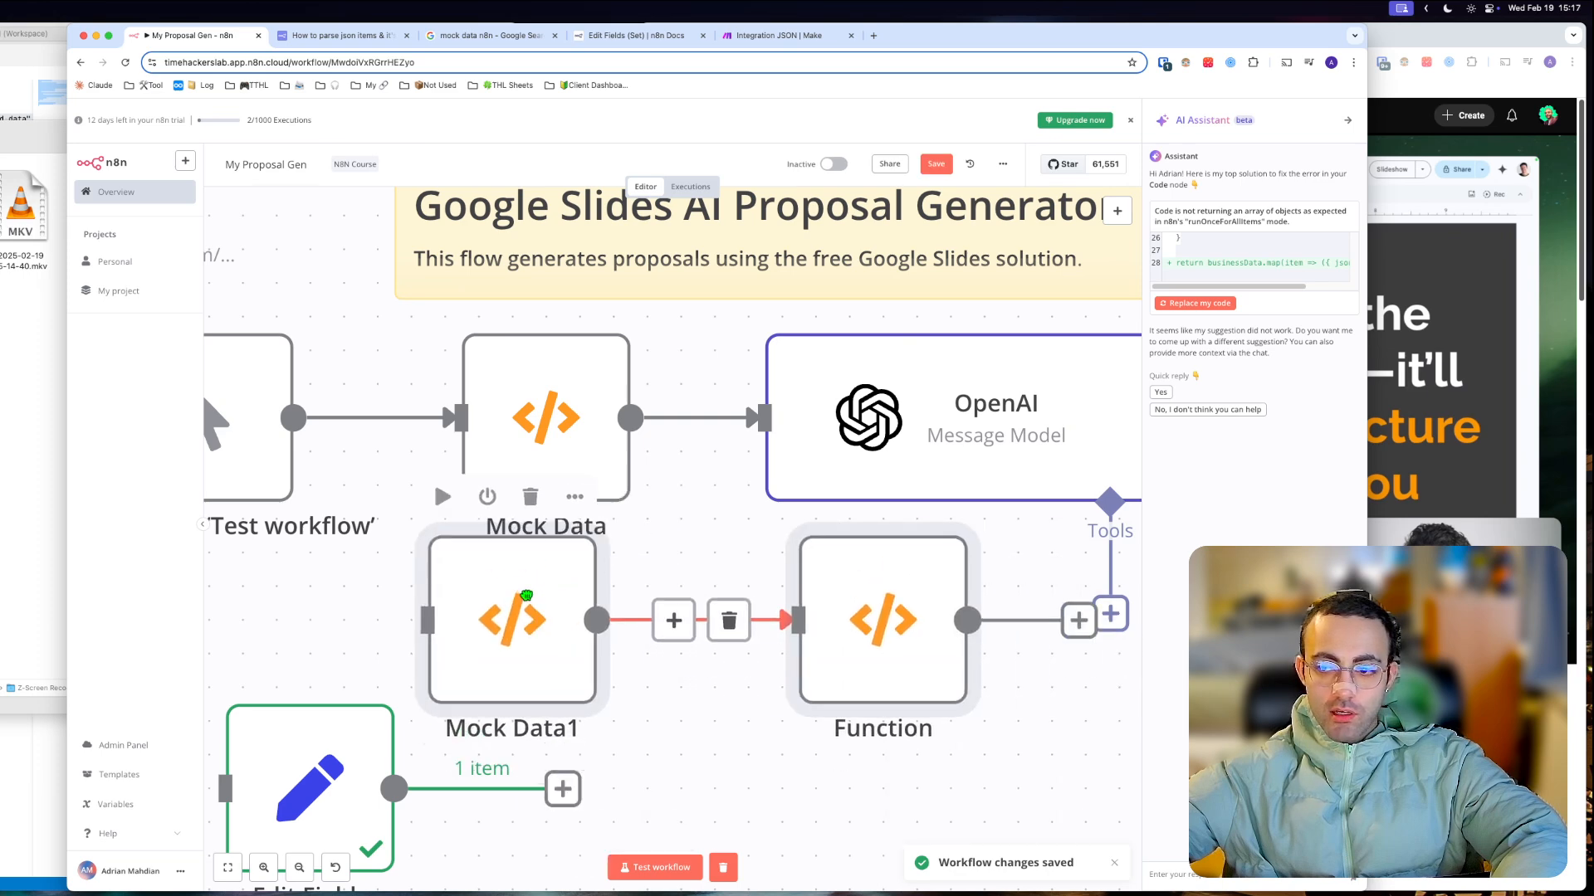
double_click(512, 619)
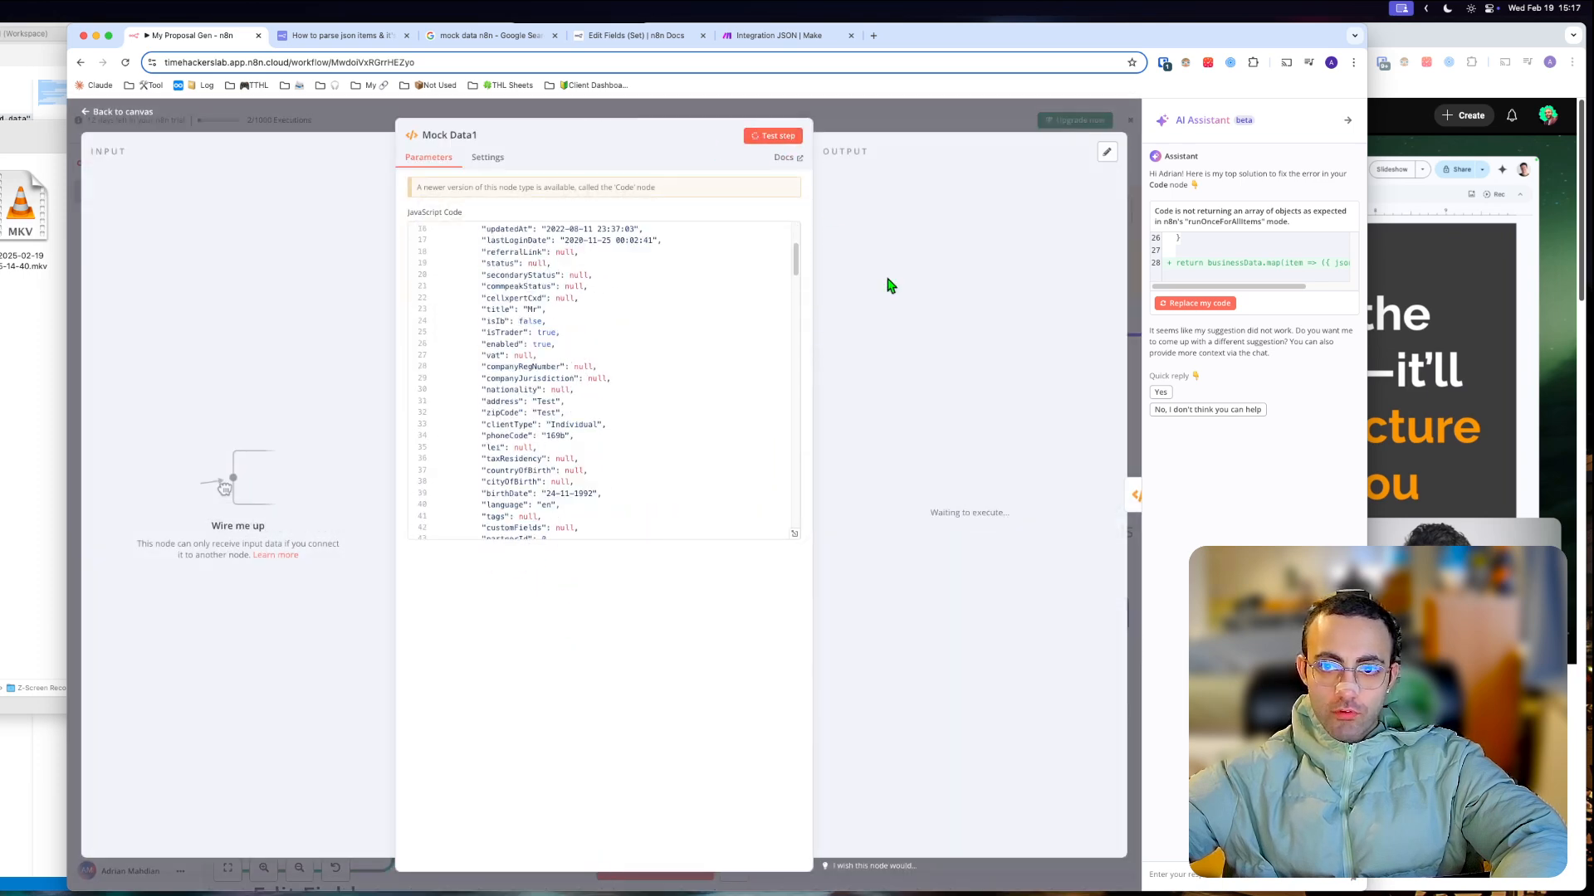
left_click(772, 135)
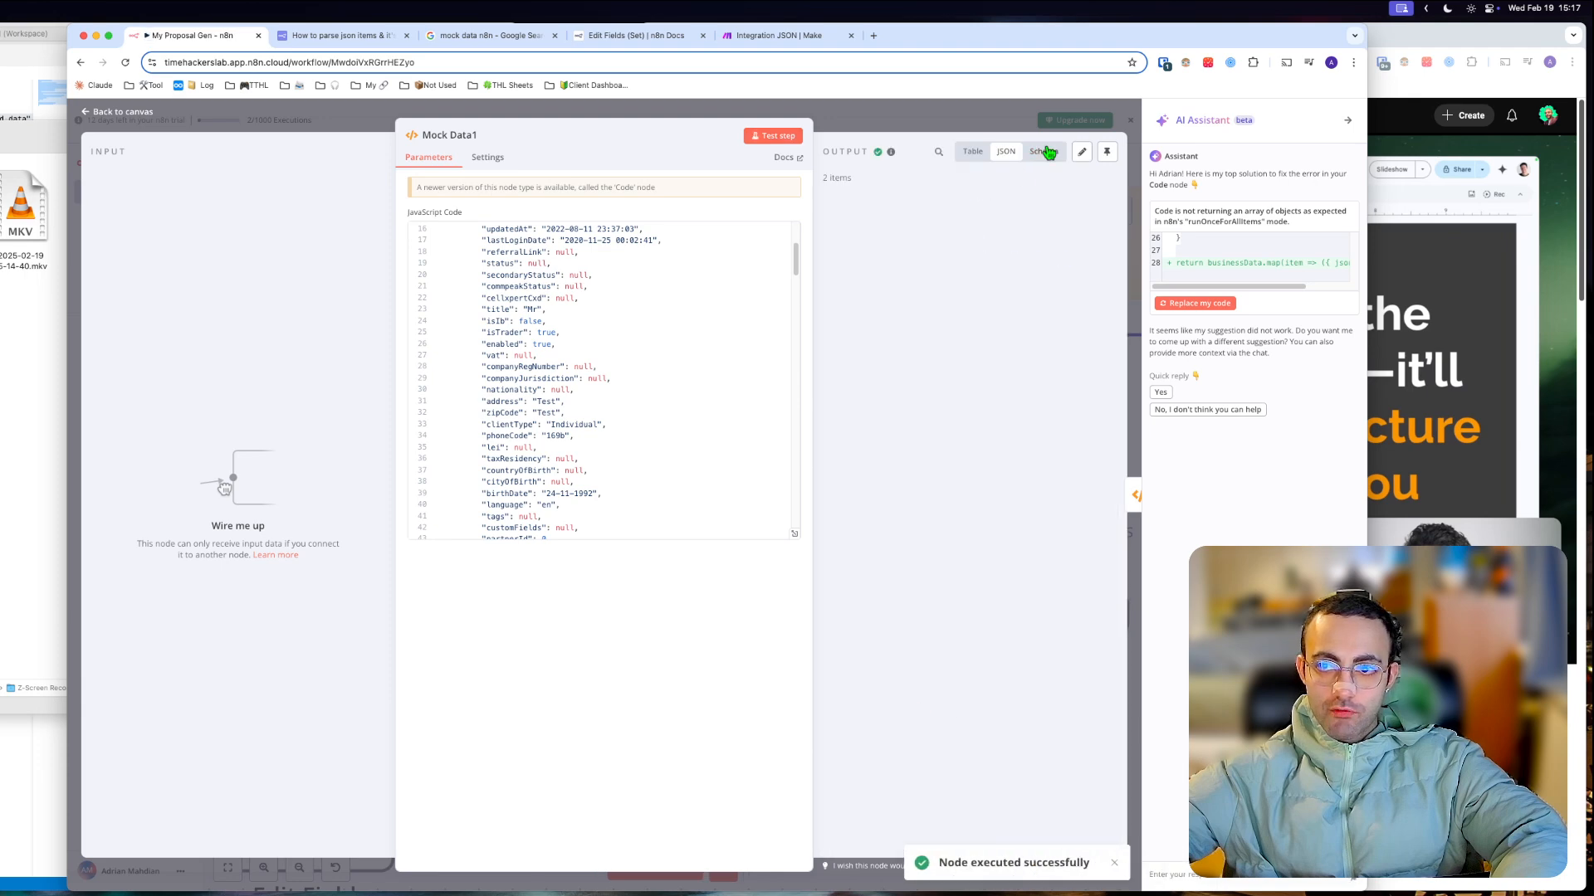
left_click(119, 112)
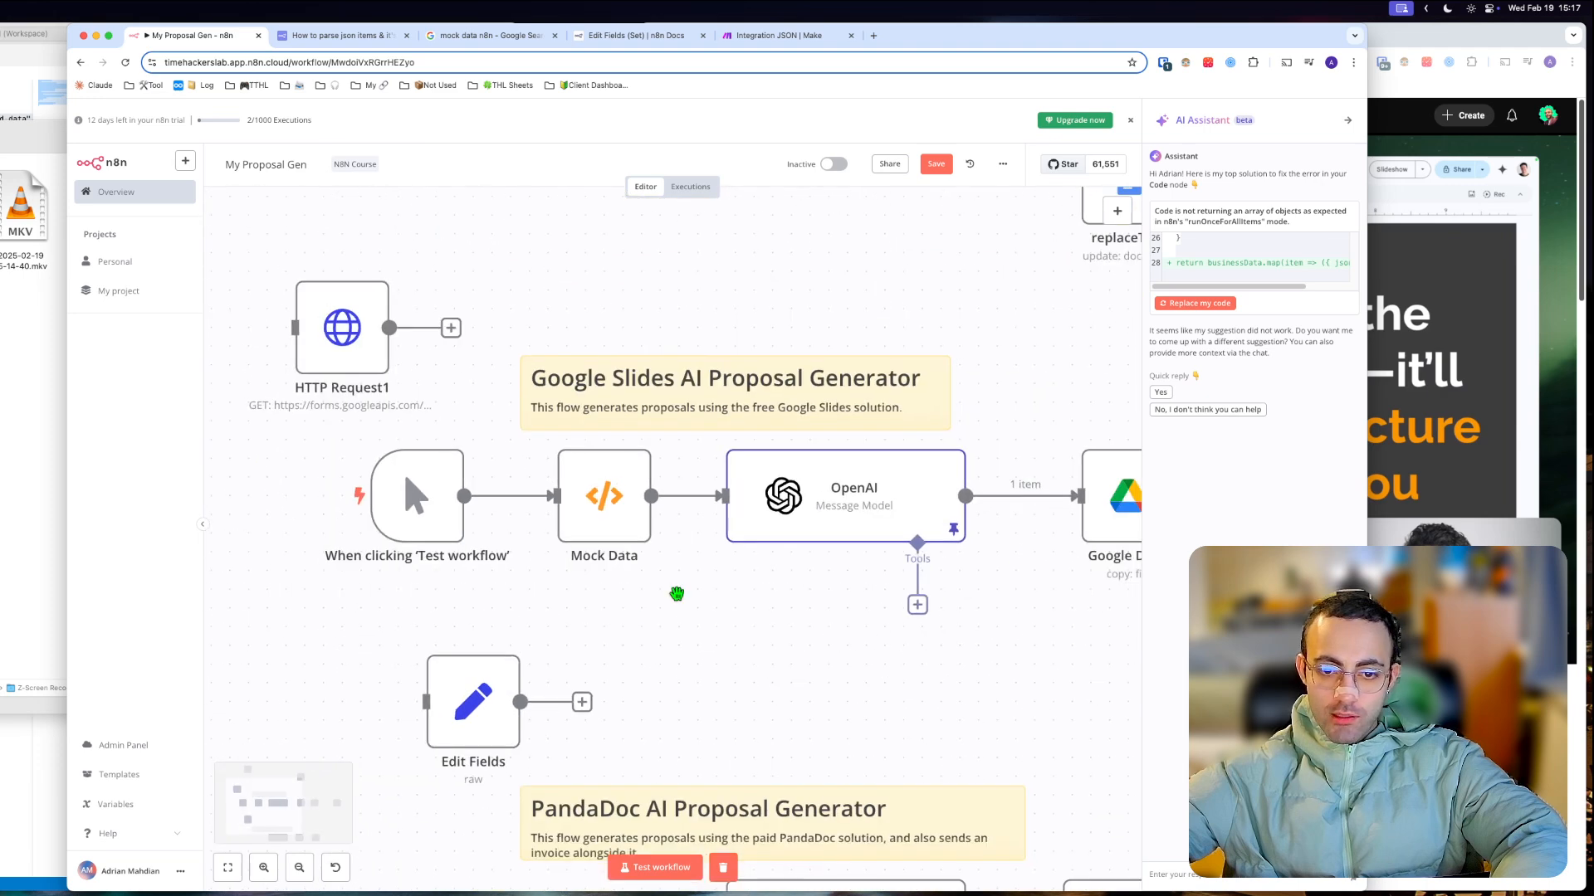
mouse_move(624, 642)
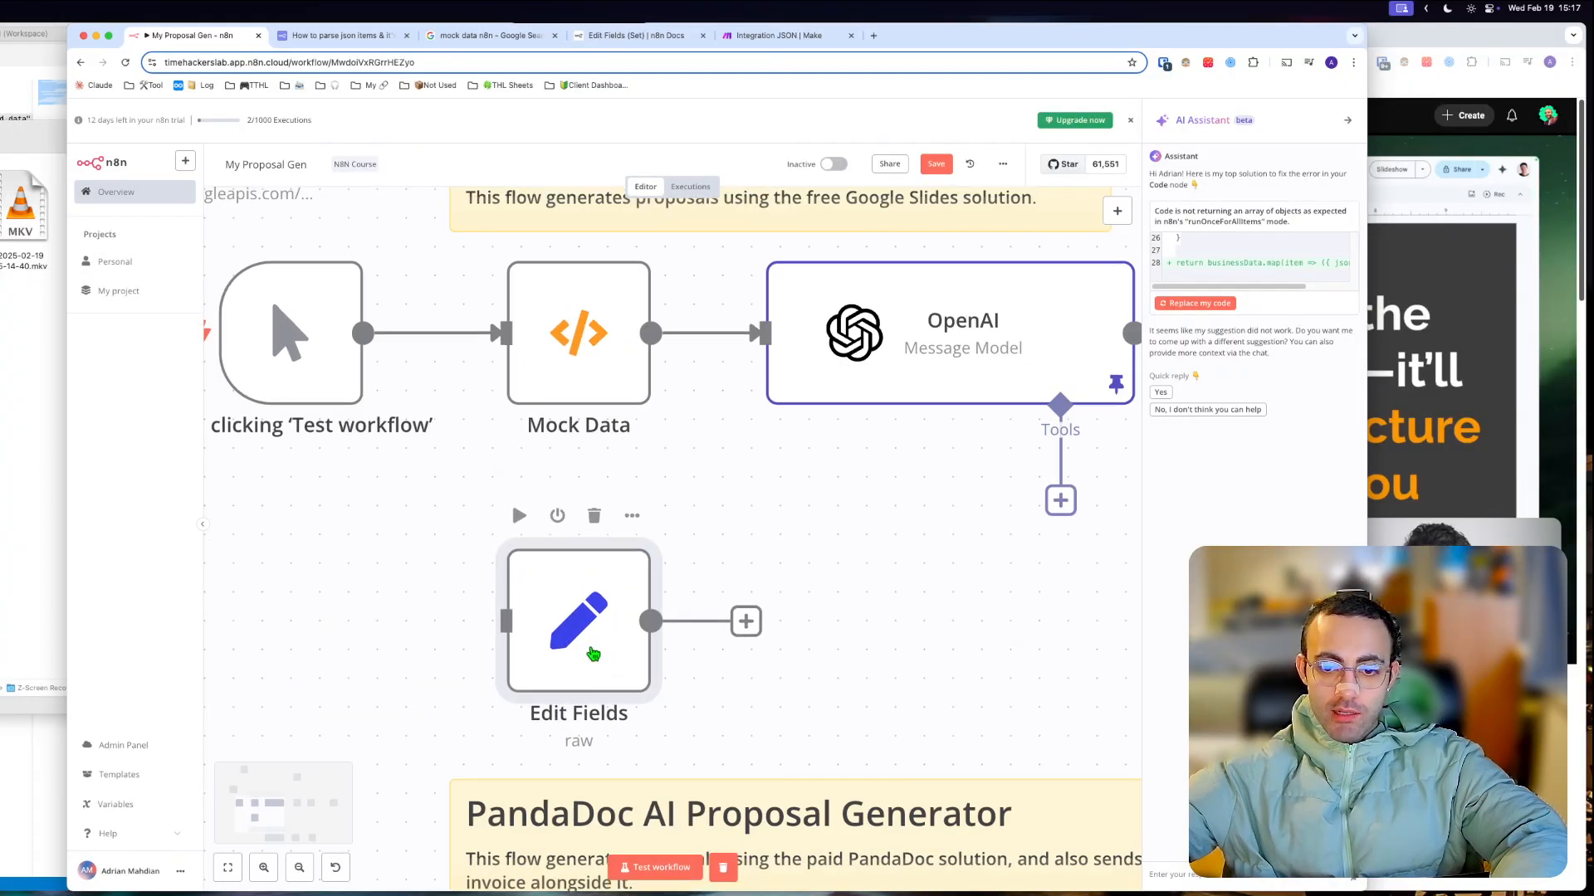
Fill Edit Fields with the Chase JSON copied from Make, run it to output one item and return to the canvas
double_click(577, 620)
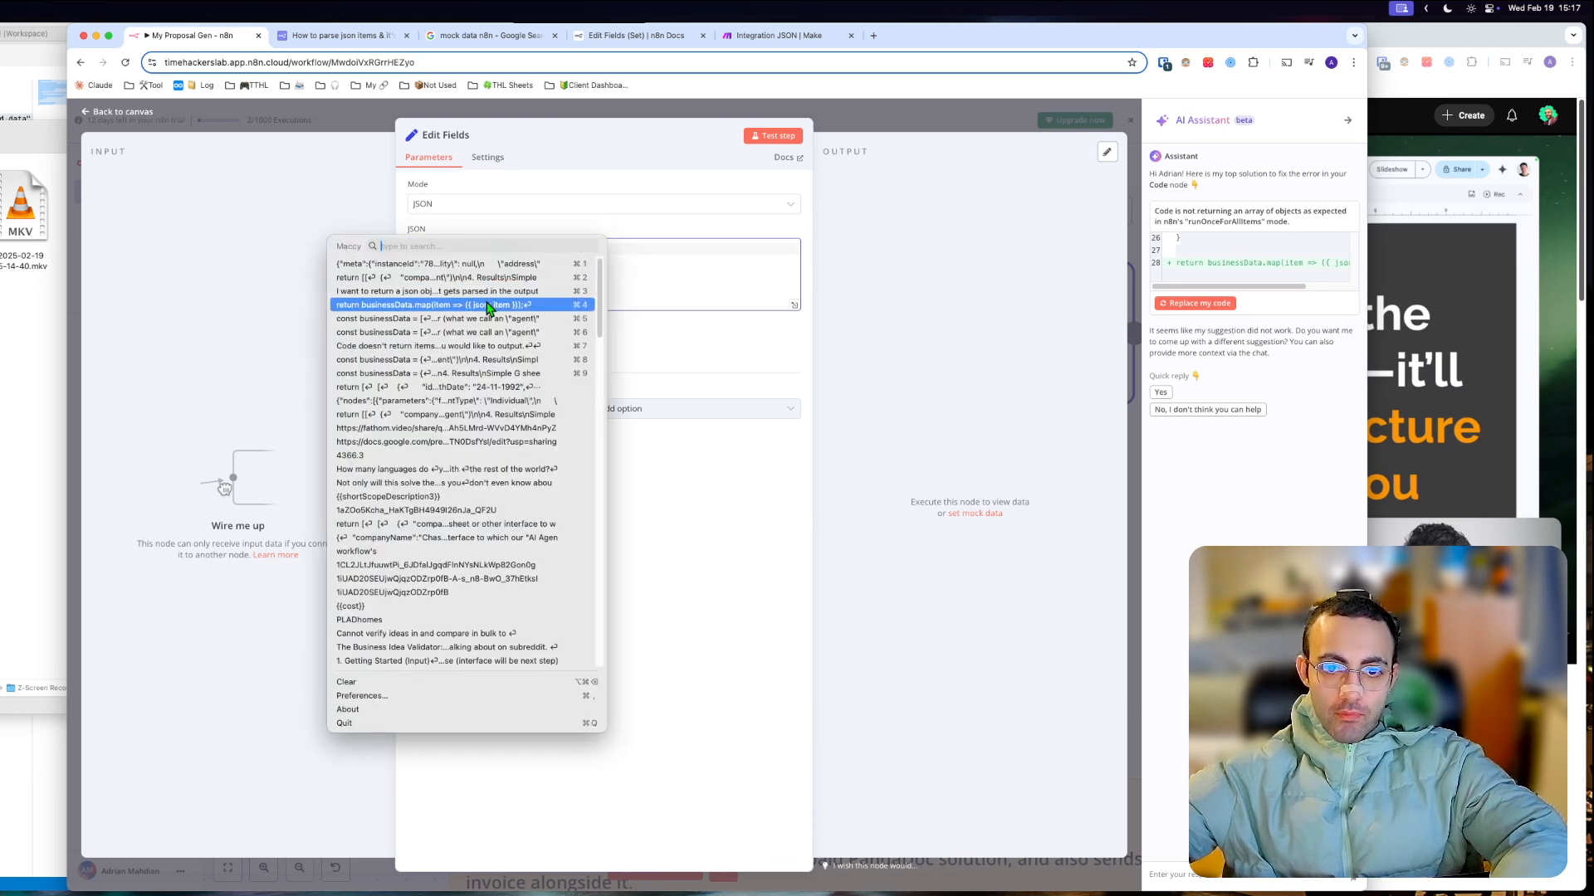
left_click(447, 304)
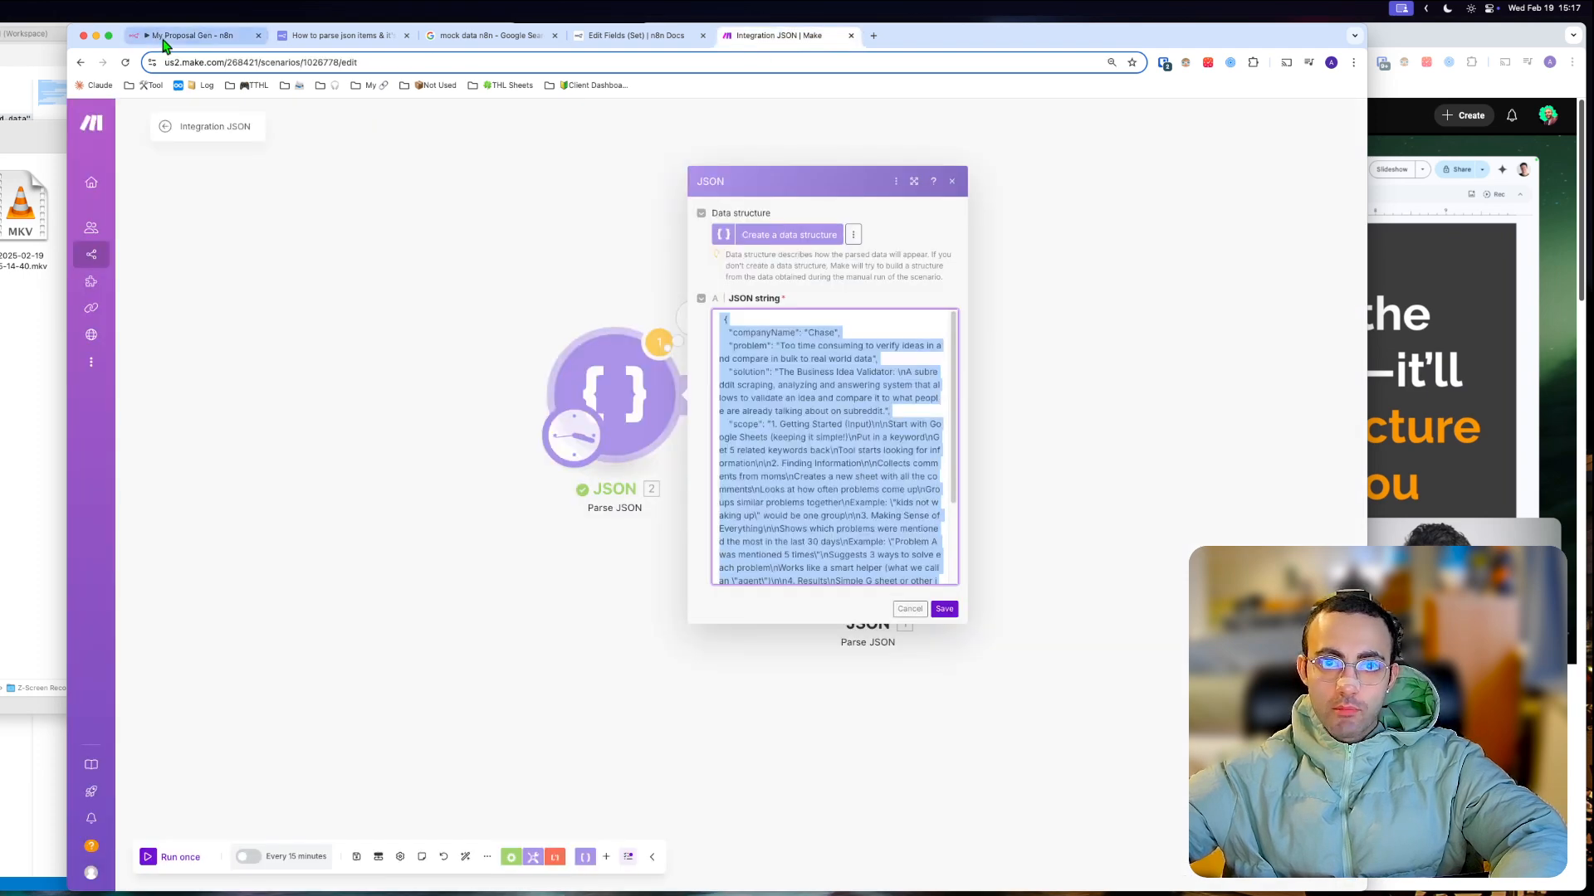
left_click(193, 35)
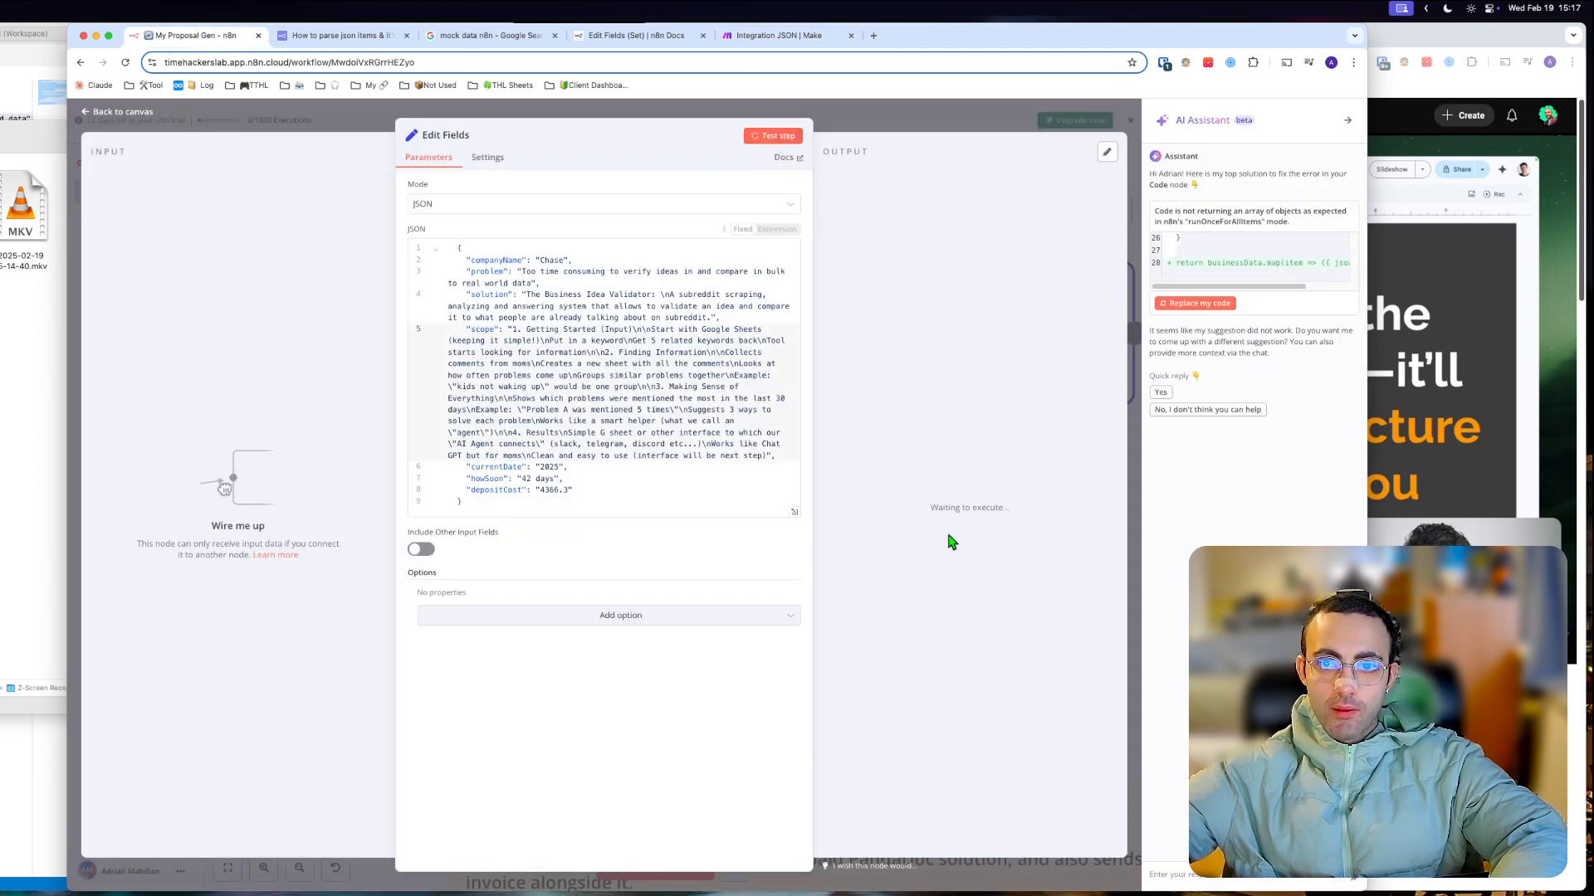
left_click(777, 135)
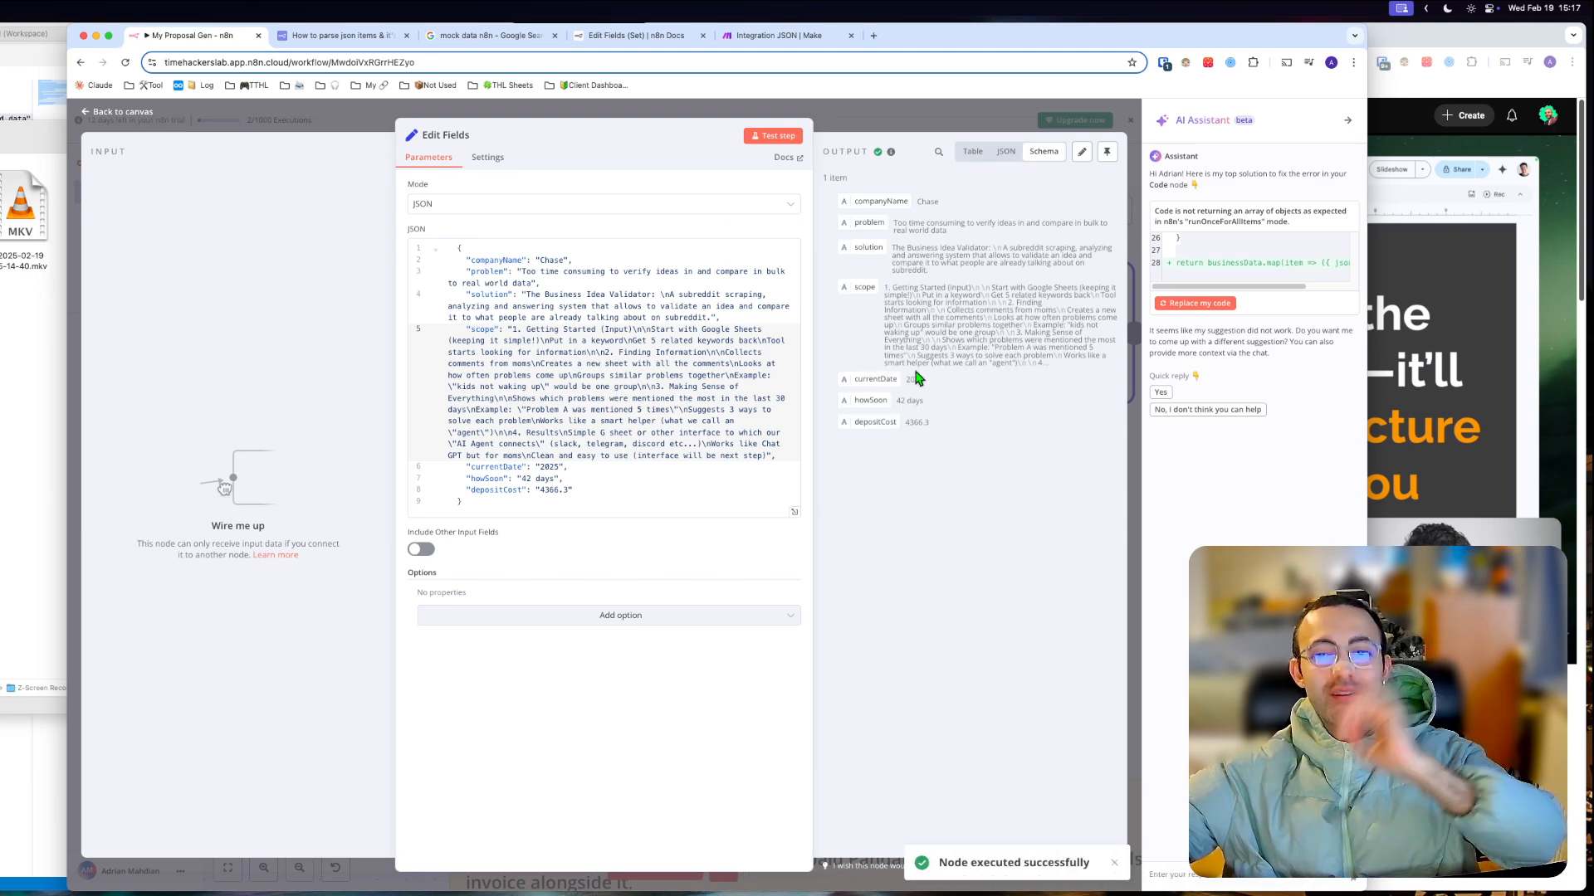
left_click(115, 111)
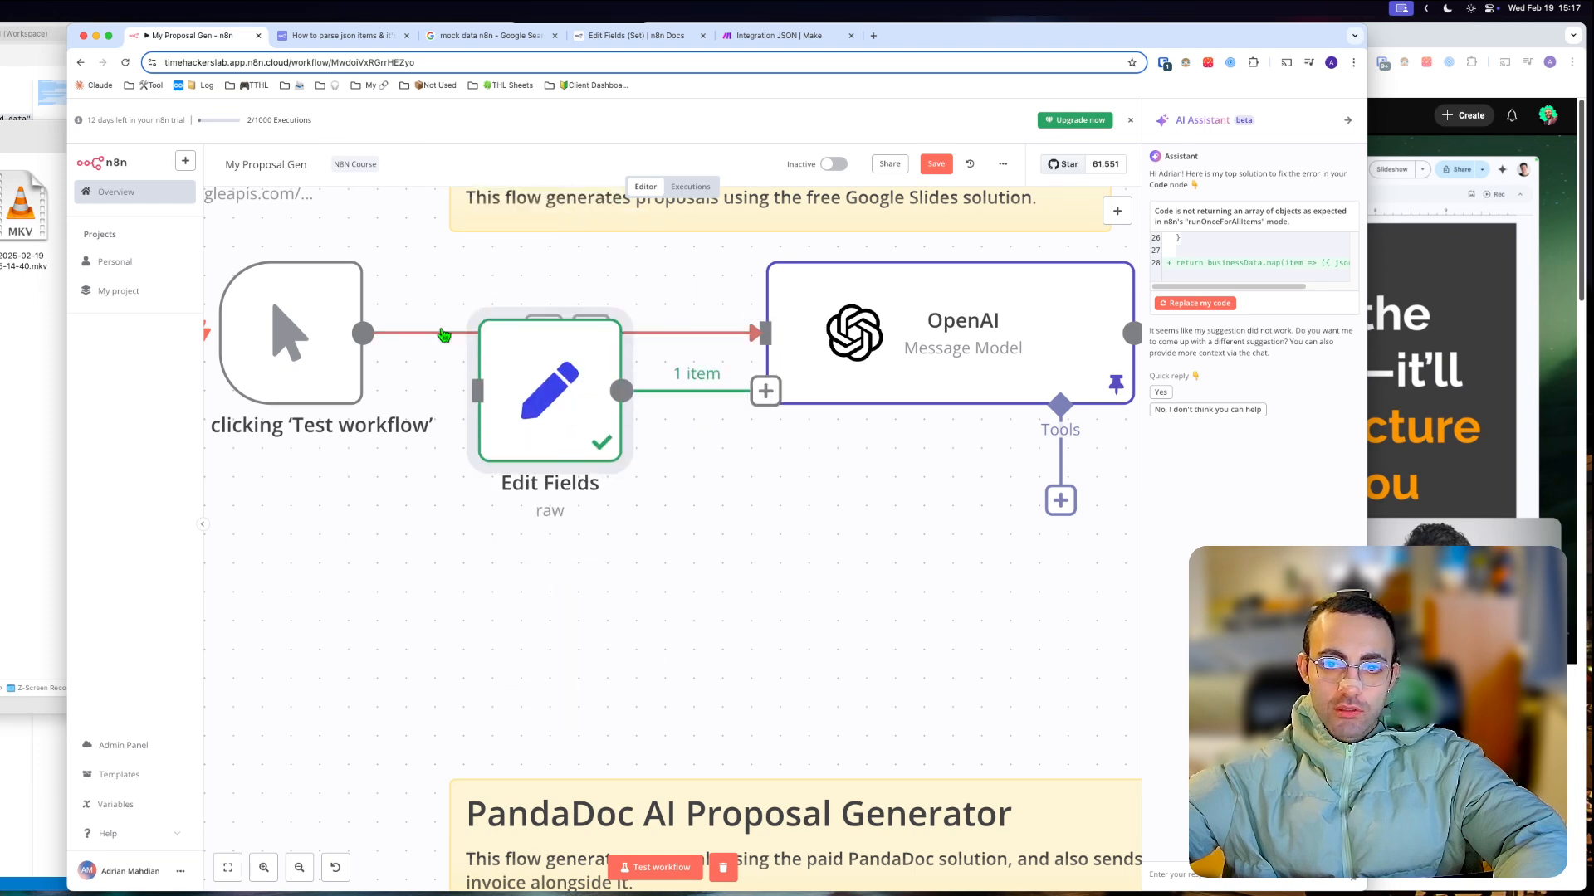
mouse_move(442, 347)
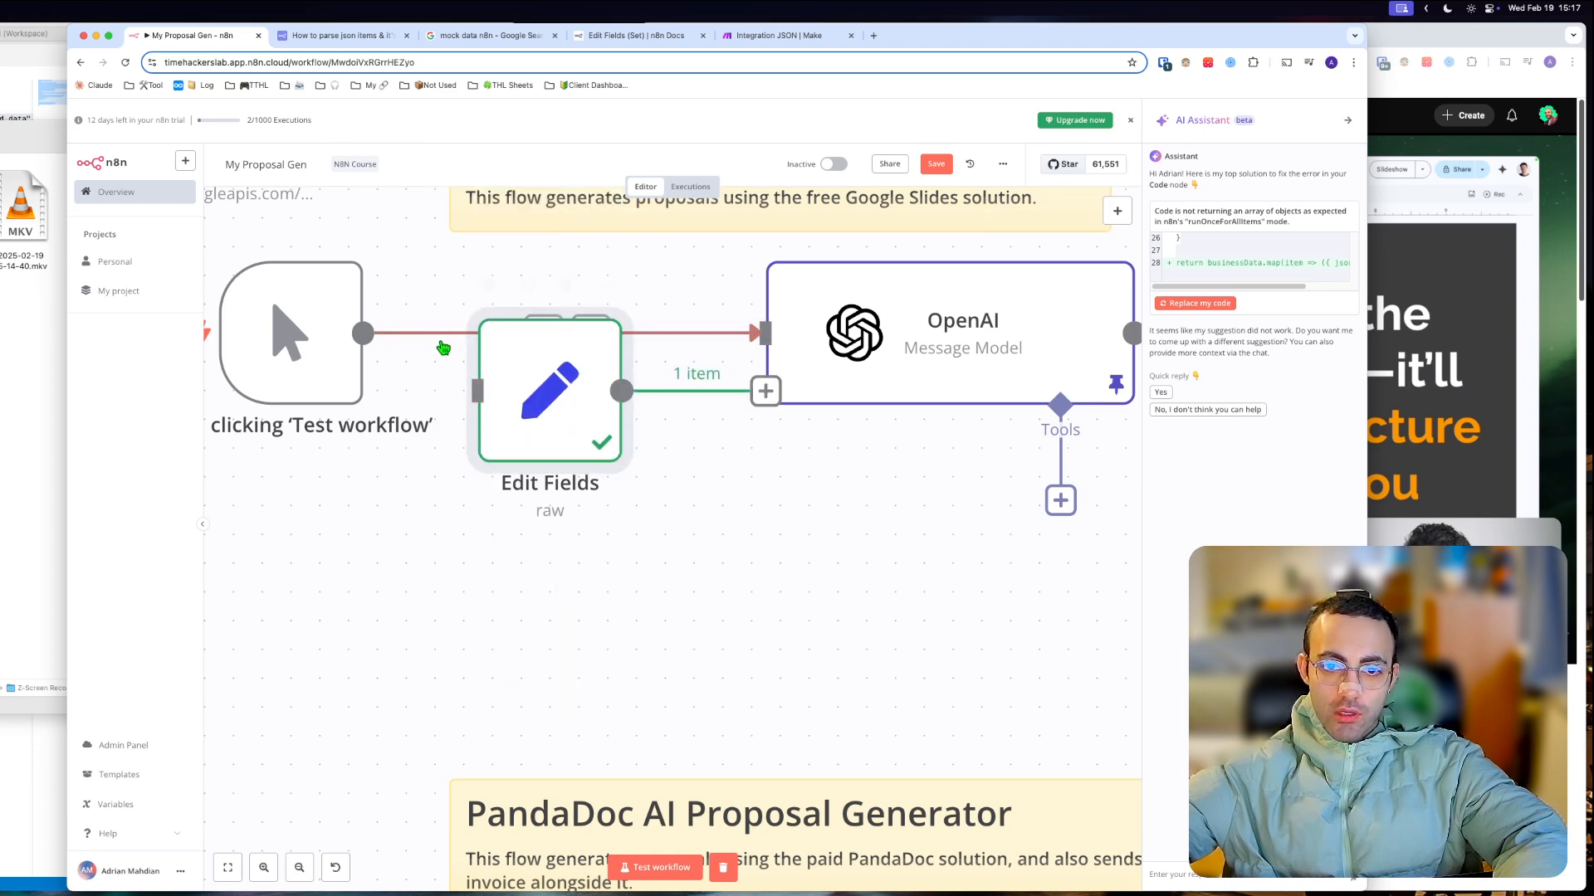